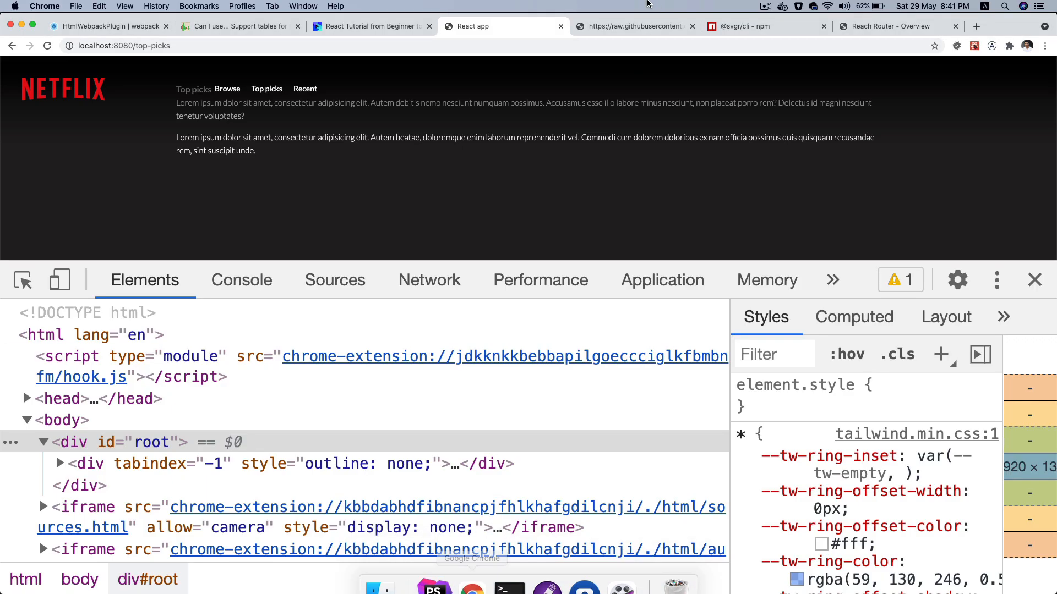
View netflix-logo.png in the repo's src/images folder, go back, then open narcos.logo.png.
left_click(632, 26)
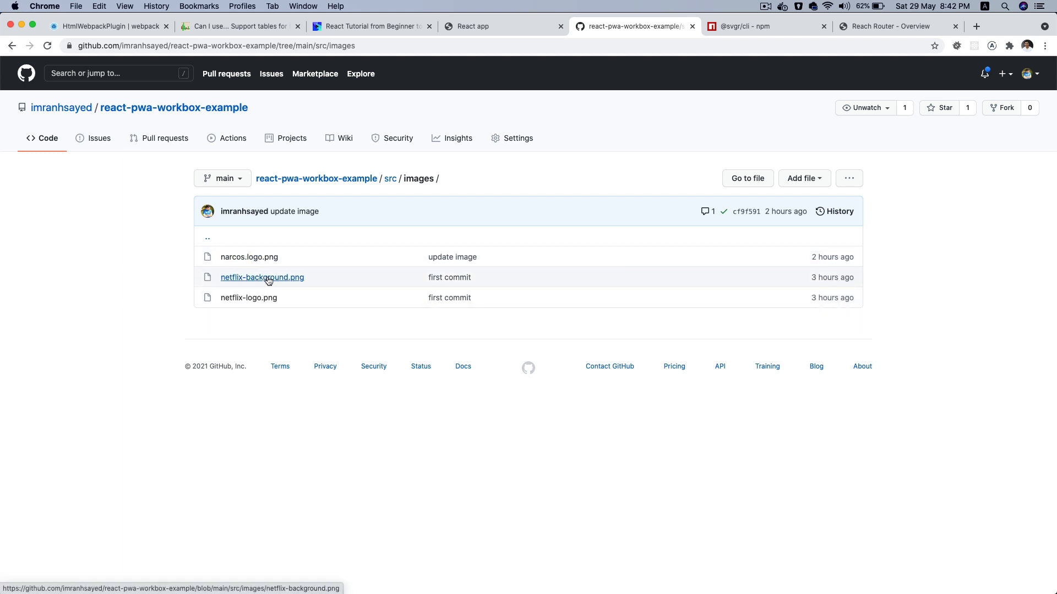
mouse_move(248, 299)
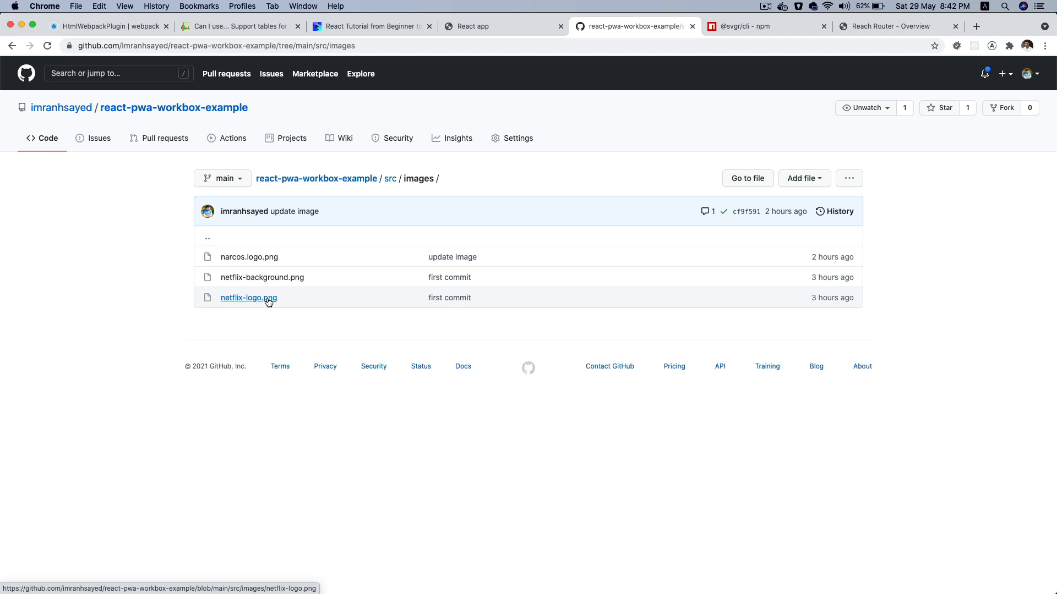
left_click(248, 299)
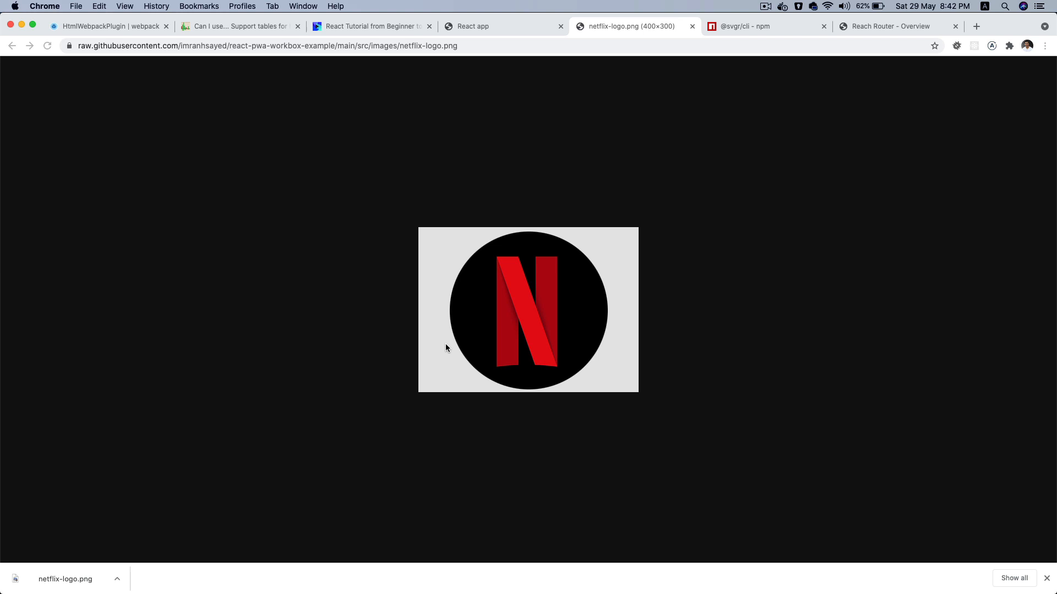
left_click(11, 46)
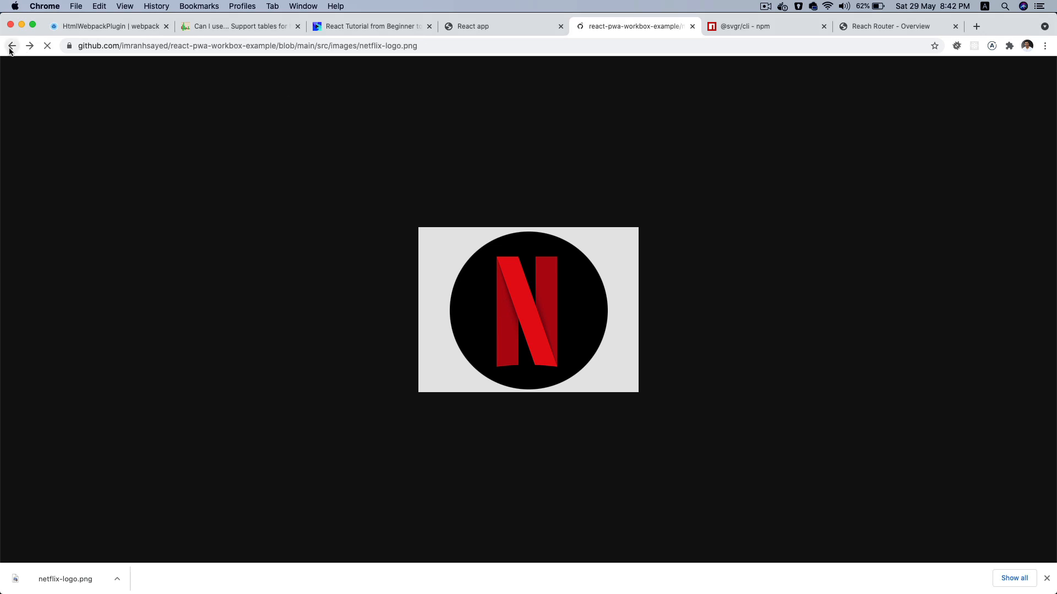
left_click(11, 46)
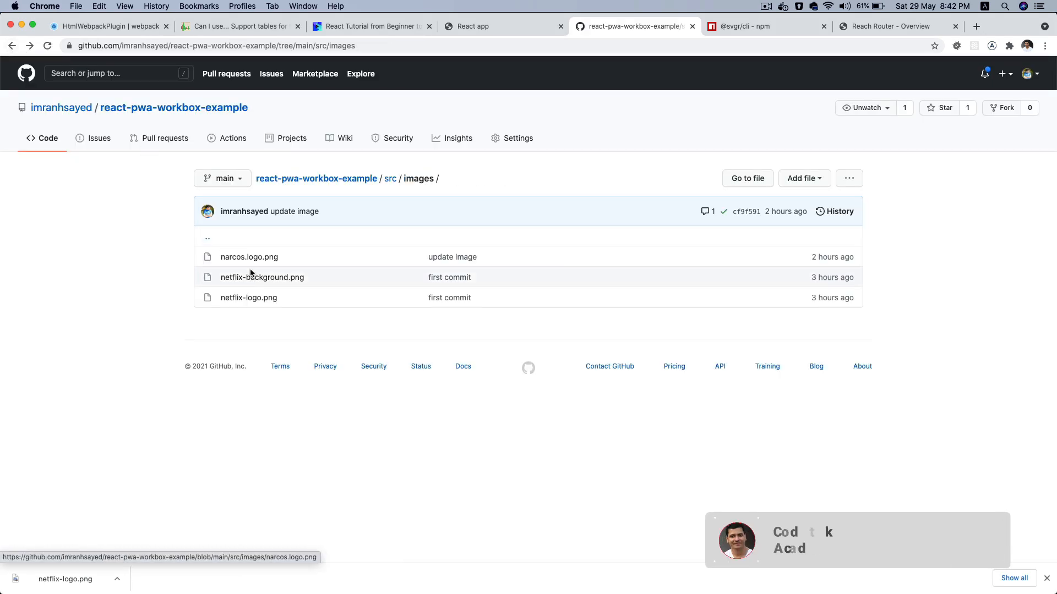
left_click(262, 277)
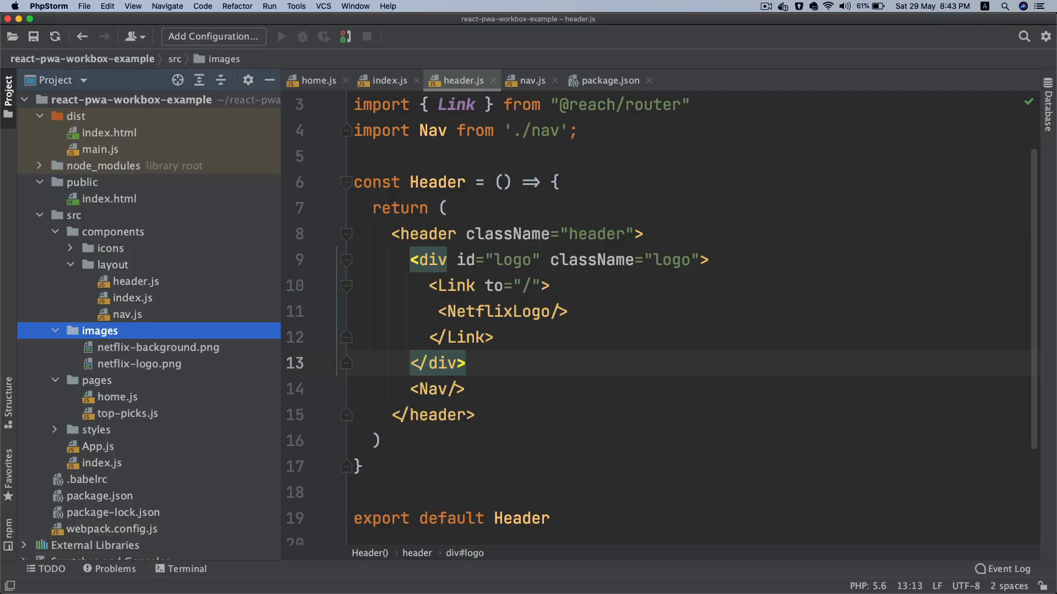
mouse_move(316, 328)
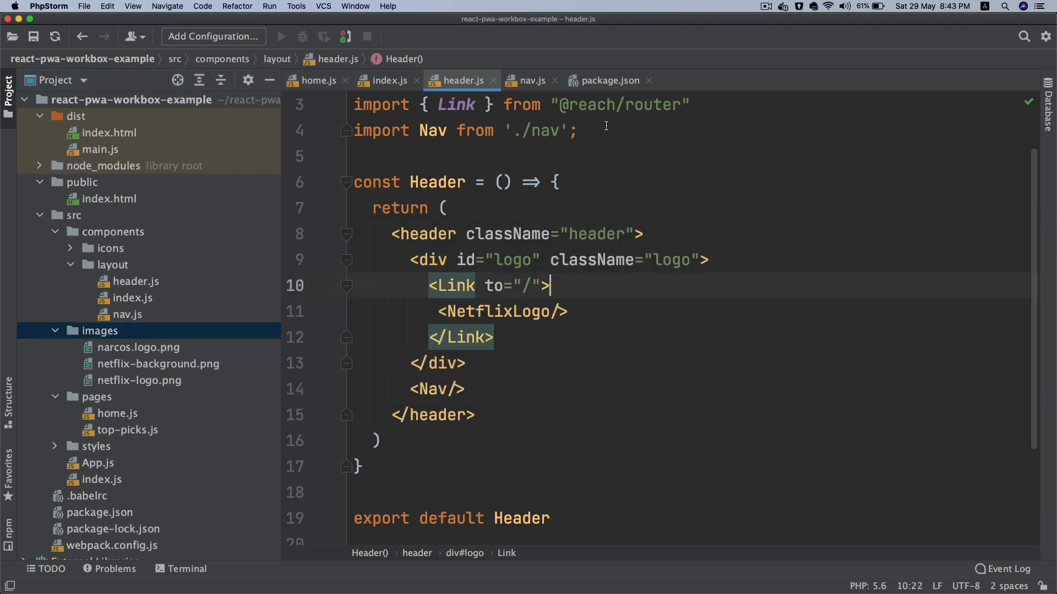
Add import '../../images/netflix-logo.png' to header.js via path autocomplete.
type("import '.")
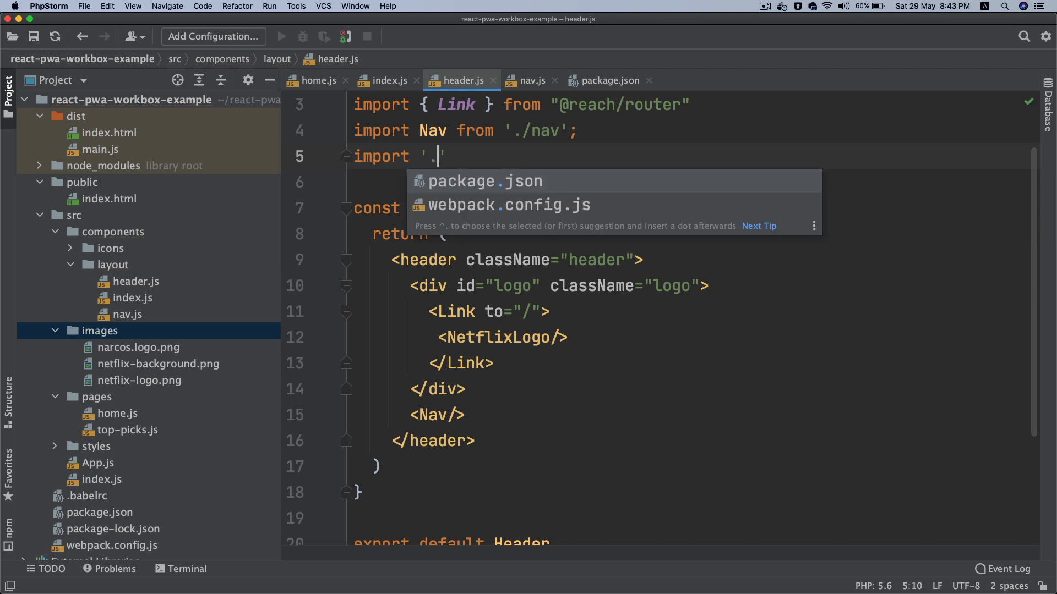
type("/n")
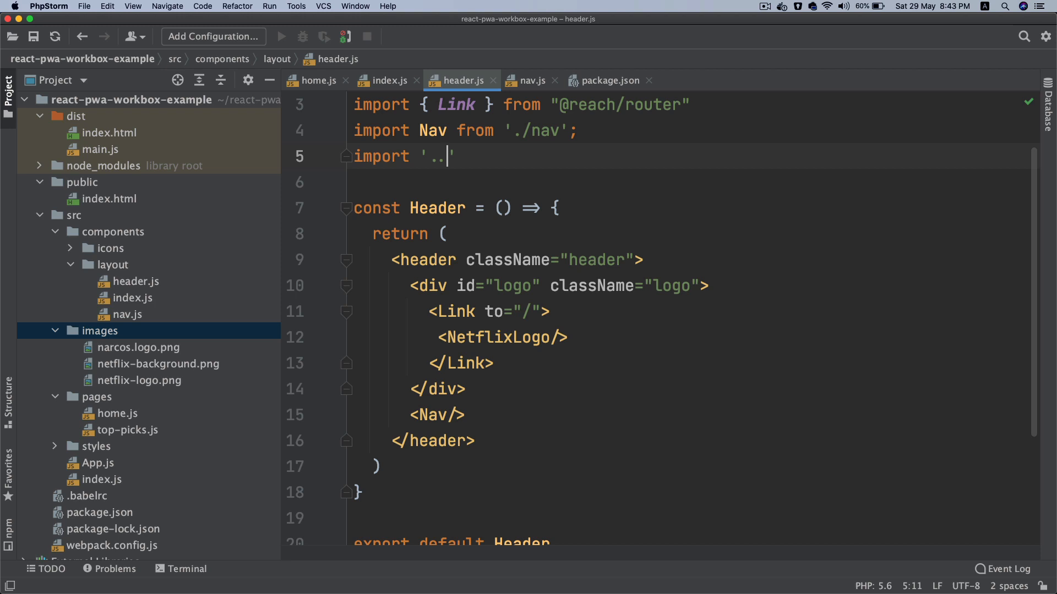
type("/../")
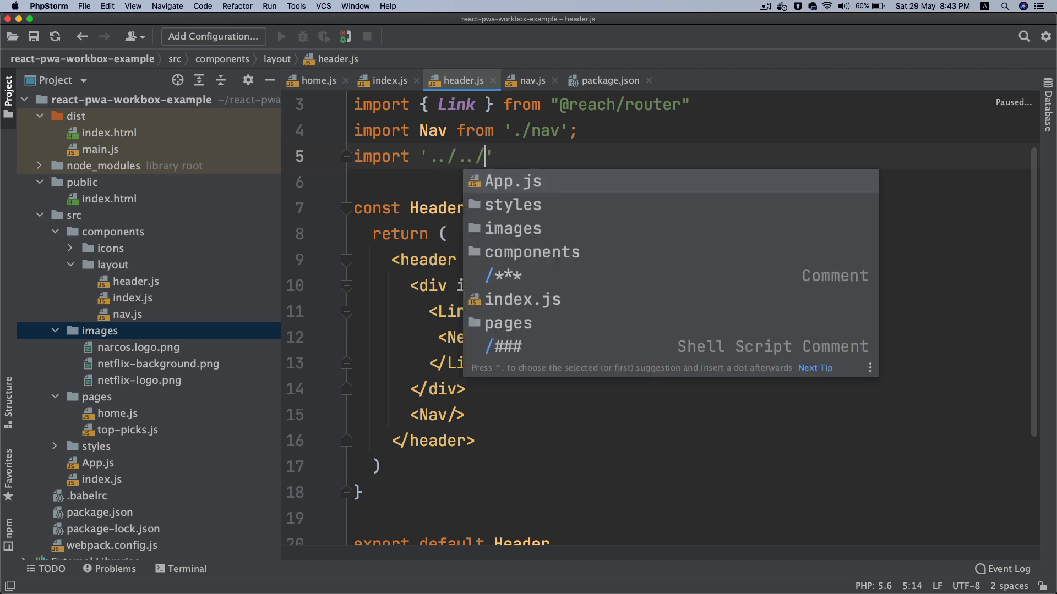
type("images/narcos.logo.png")
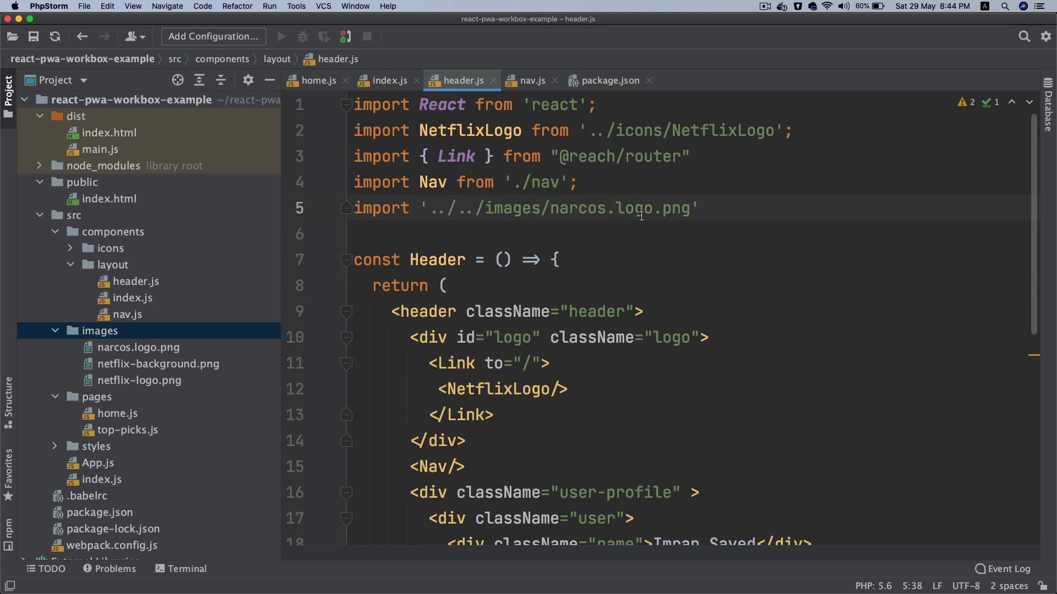
type("ne")
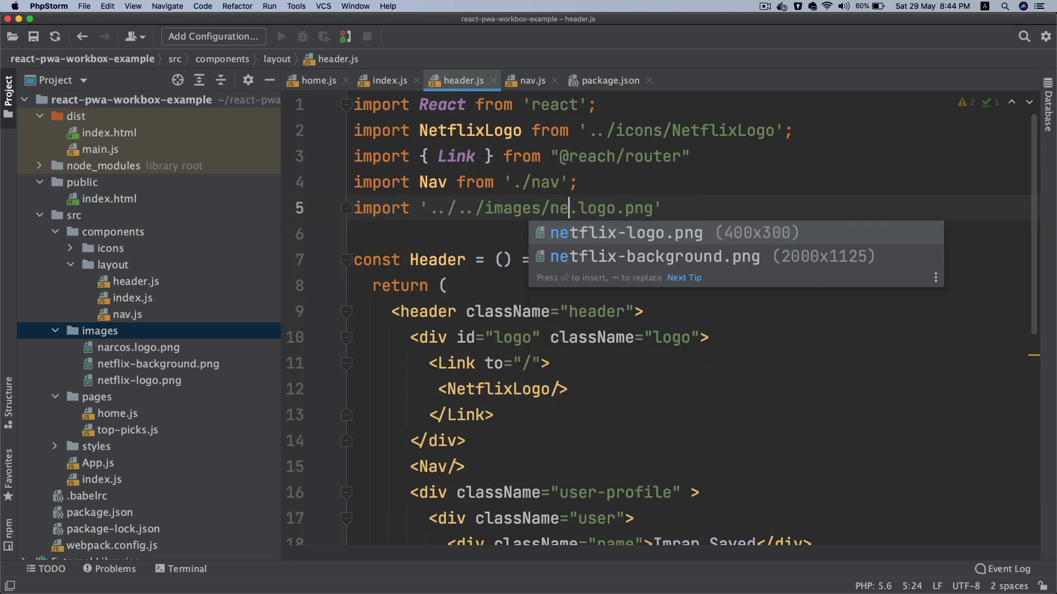
left_click(626, 233)
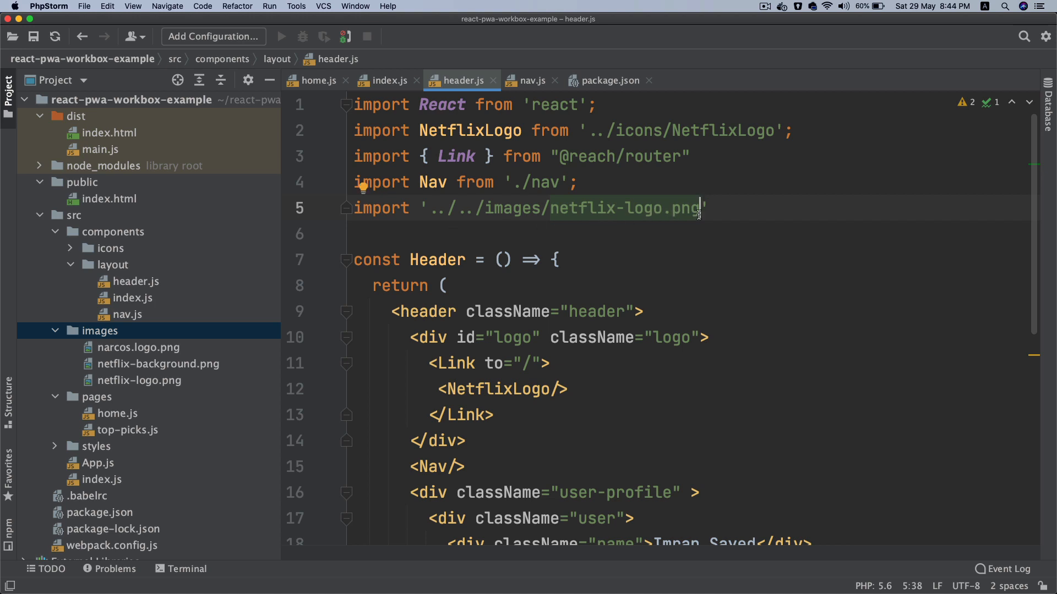
mouse_move(623, 208)
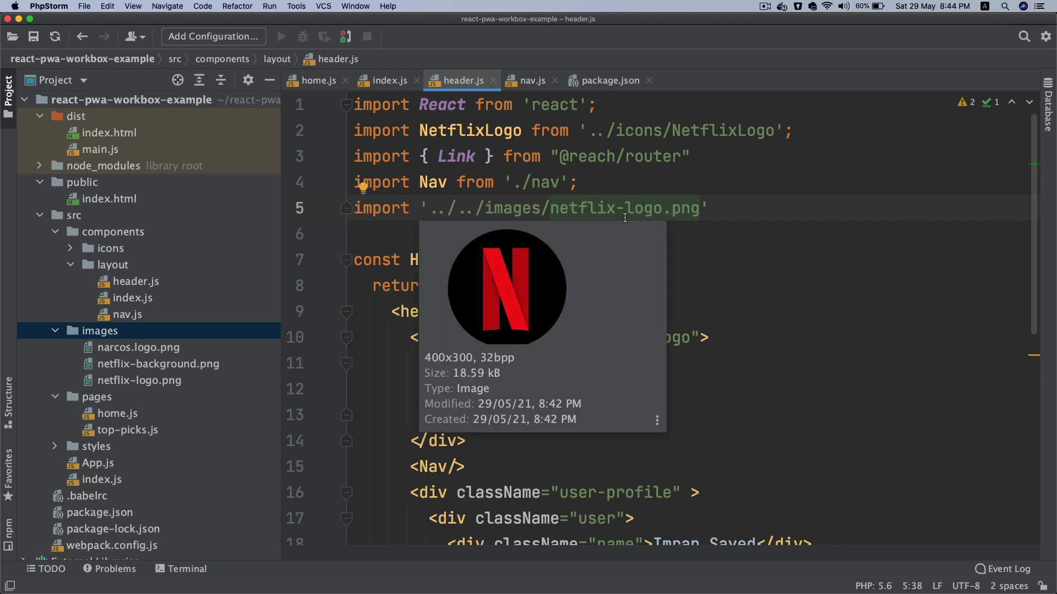
mouse_move(683, 238)
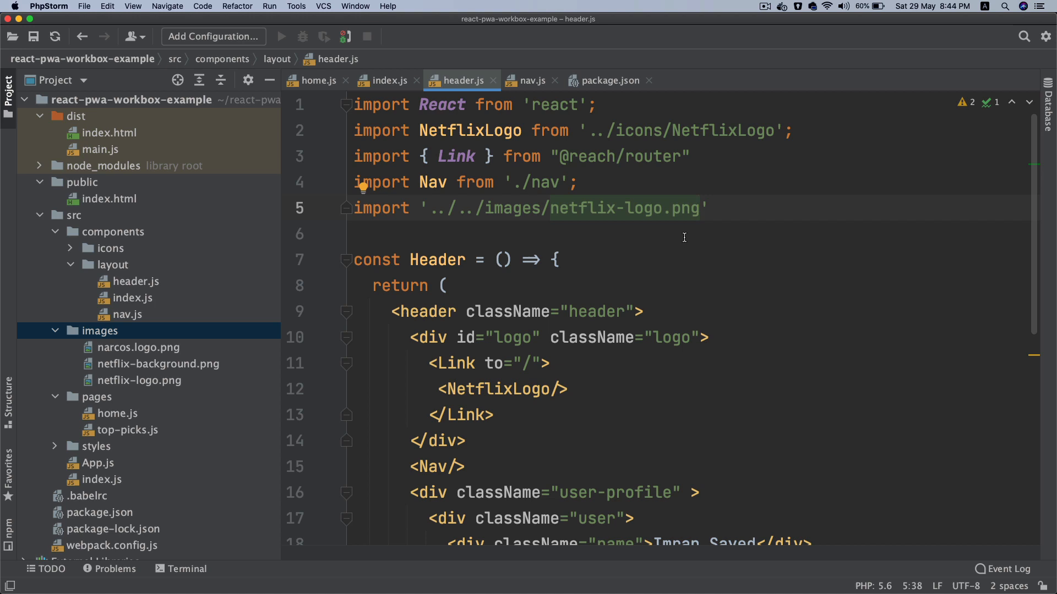
left_click(113, 519)
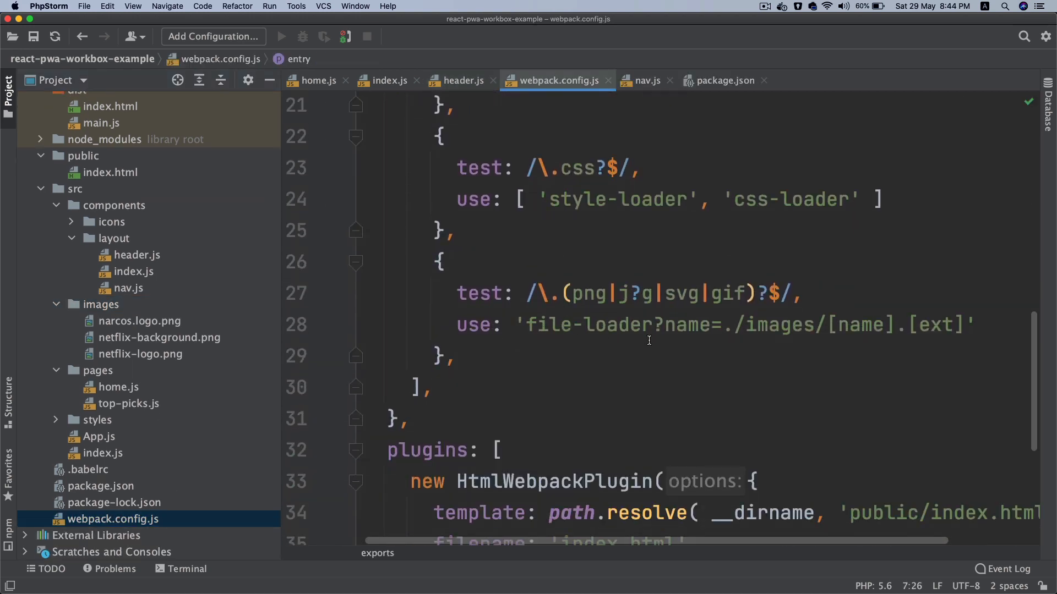
double_click(689, 323)
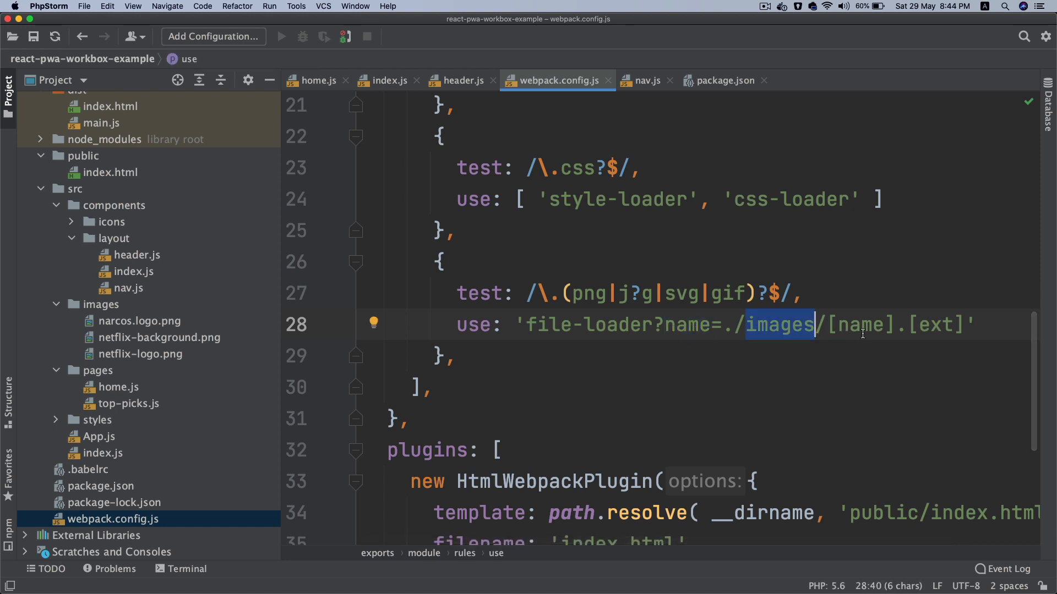
mouse_move(899, 326)
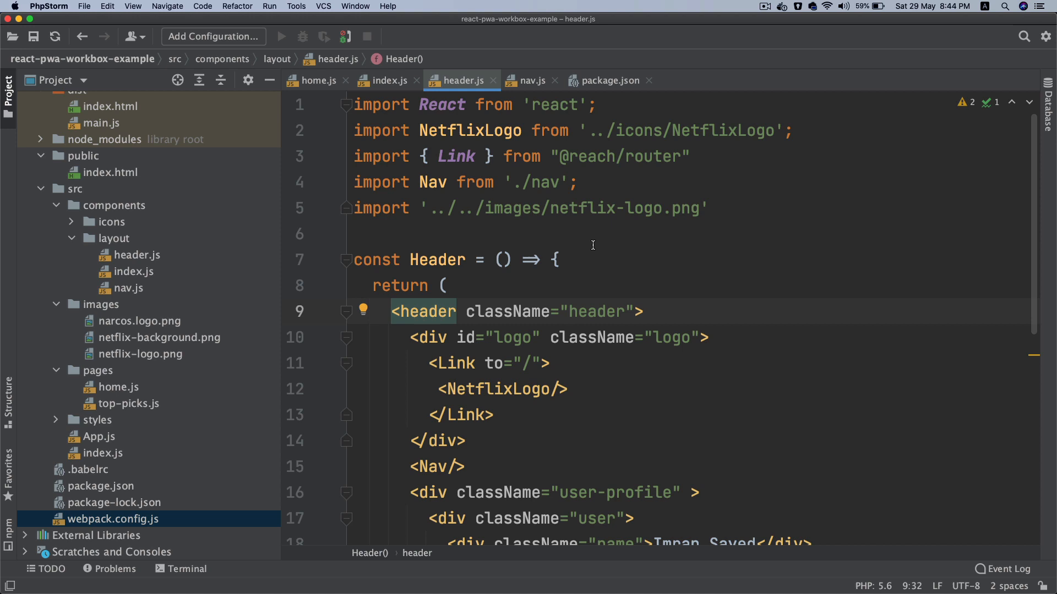
scroll("down", 3)
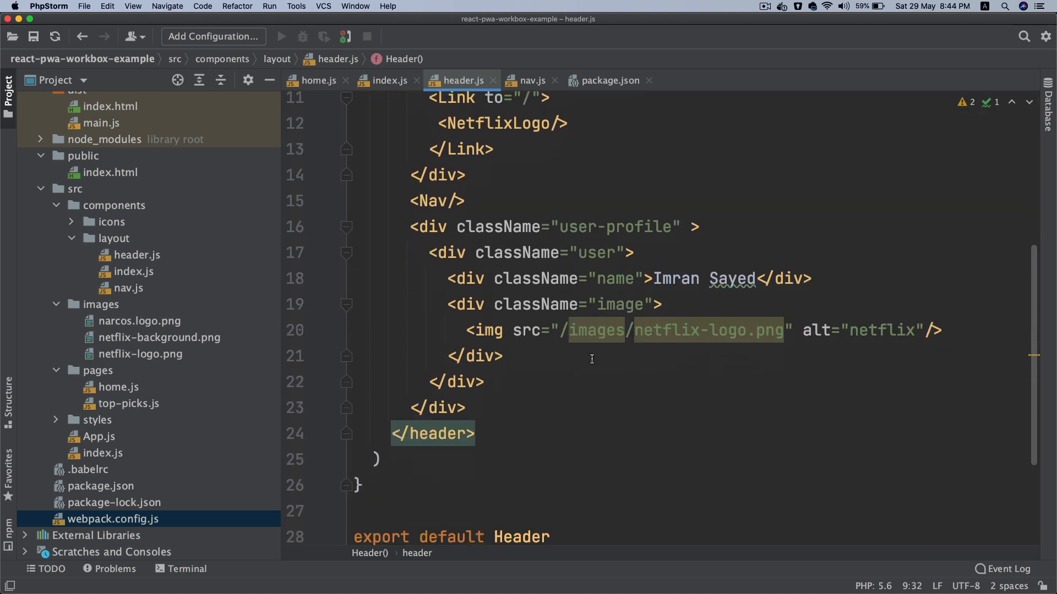
mouse_move(760, 339)
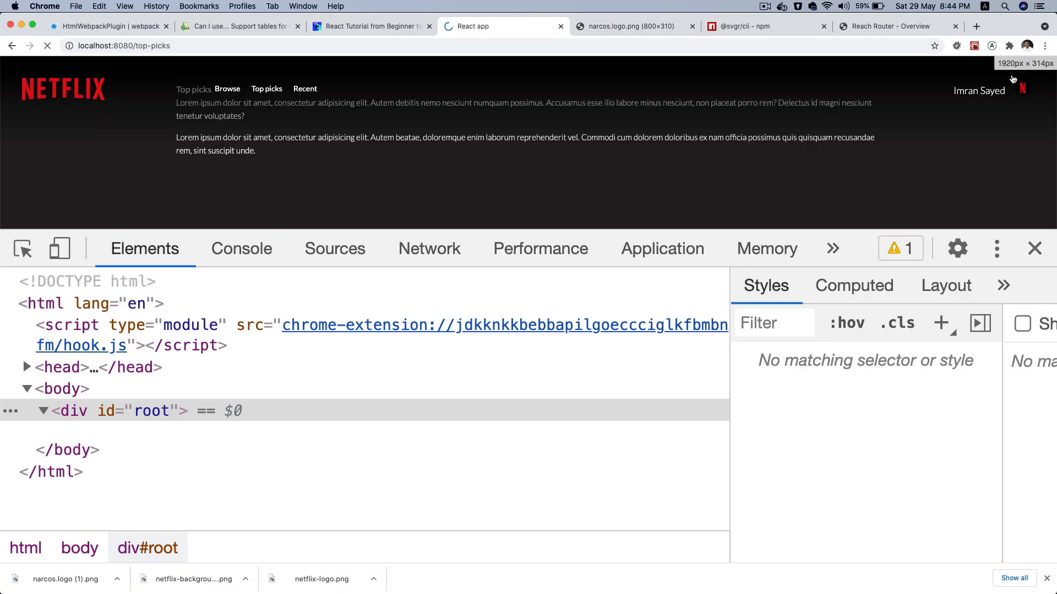
right_click(1024, 88)
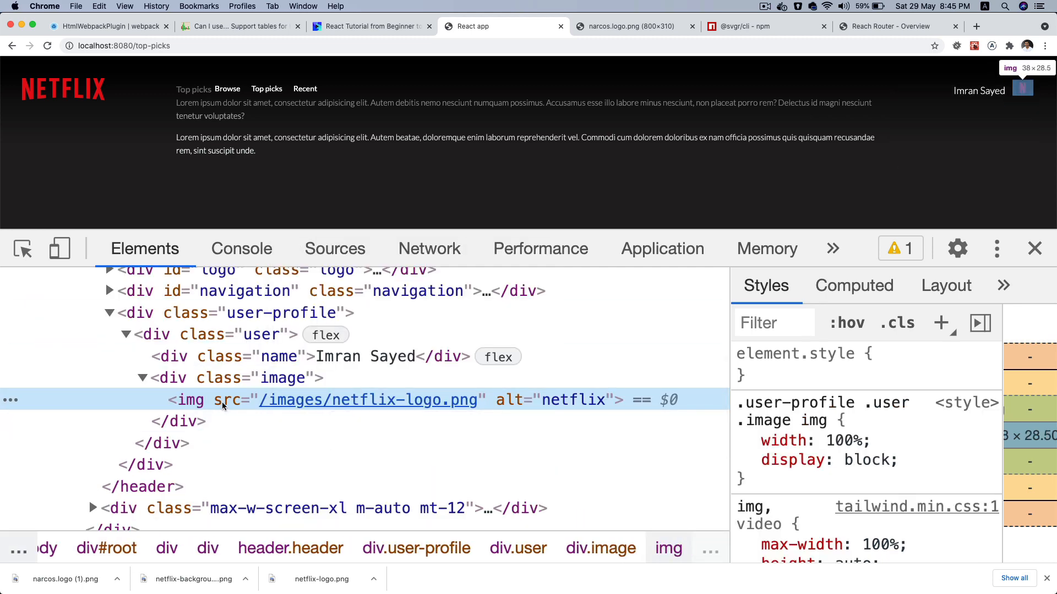
right_click(223, 400)
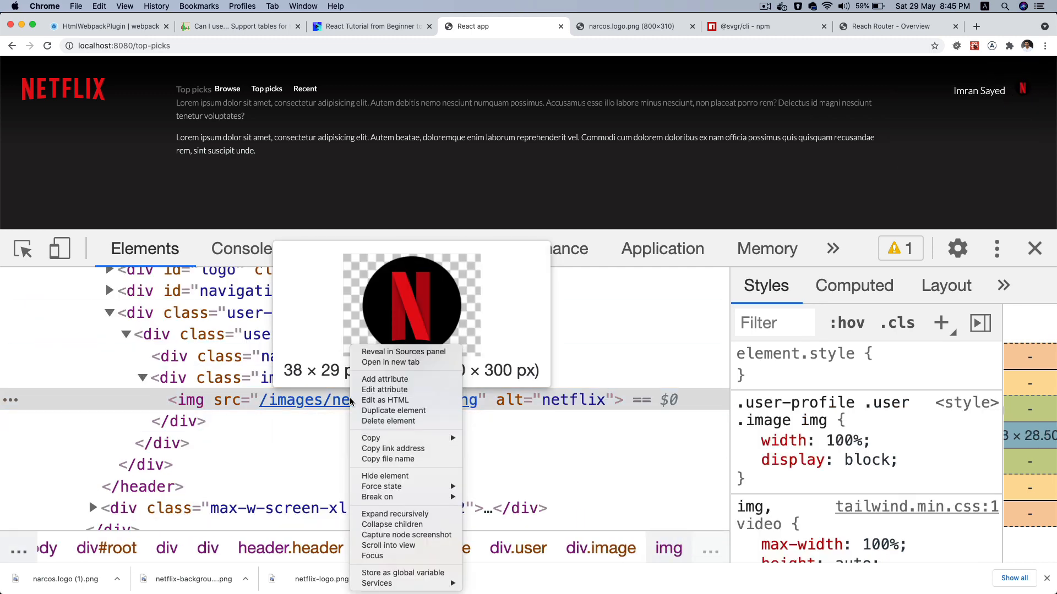
left_click(390, 362)
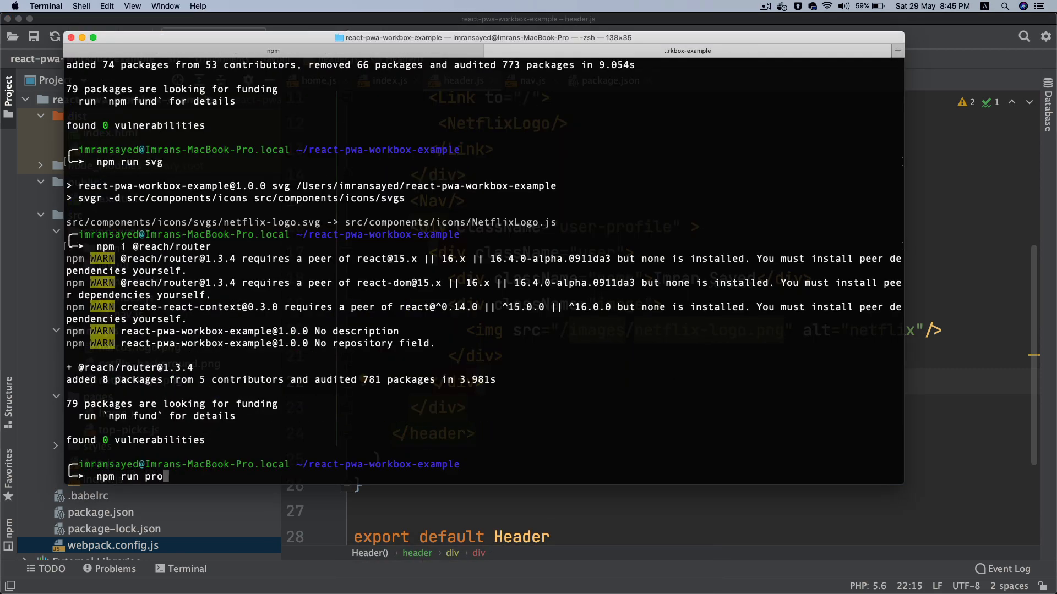
Run npm run prod so webpack compiles and emits images/netflix-logo.png.
key("enter")
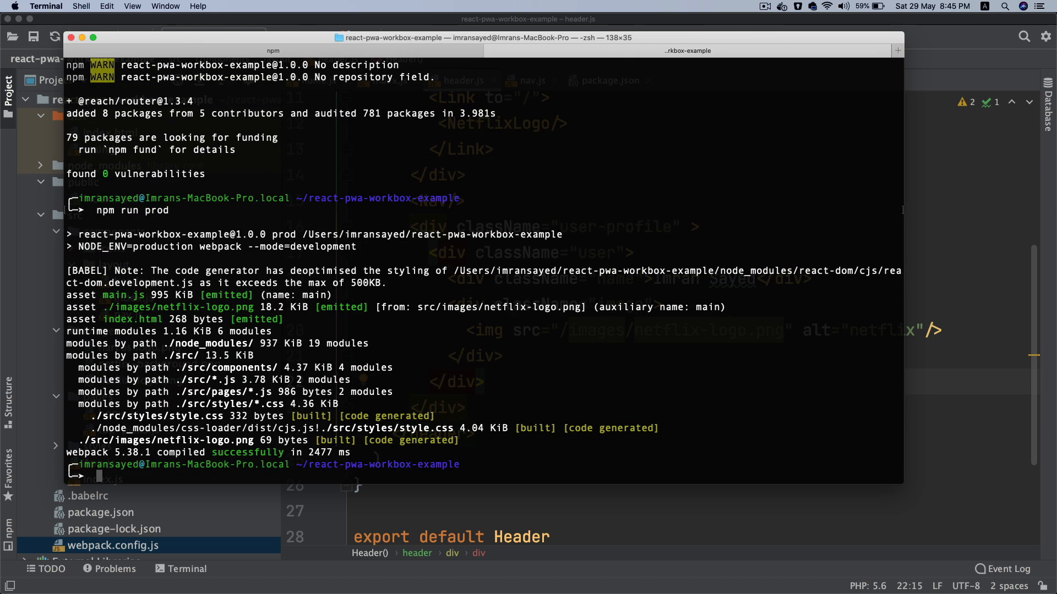
double_click(202, 307)
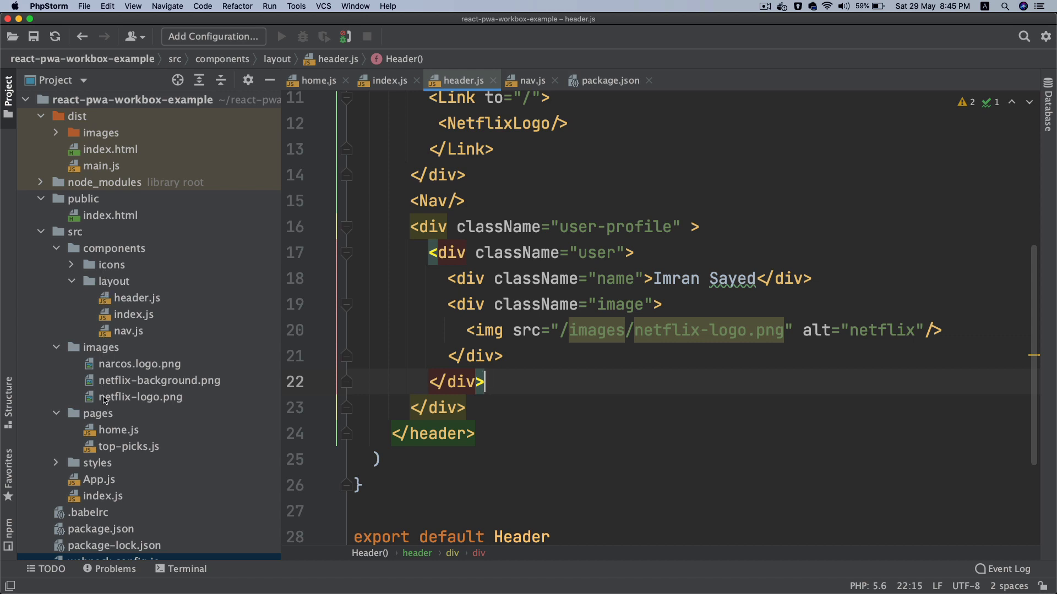
Expand dist > images, preview the built netflix-logo.png and close the preview.
left_click(76, 231)
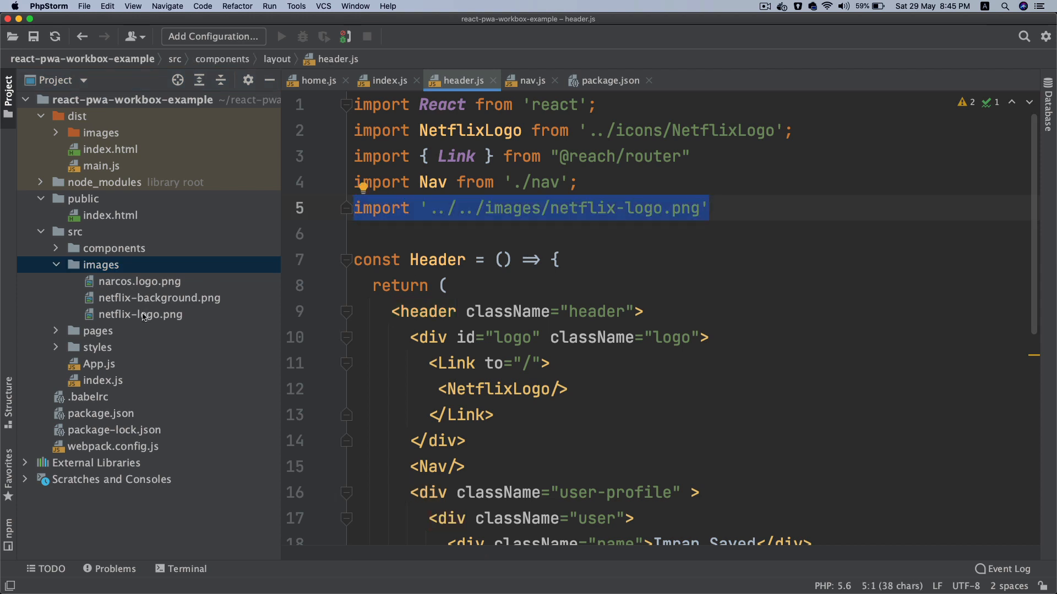
left_click(141, 314)
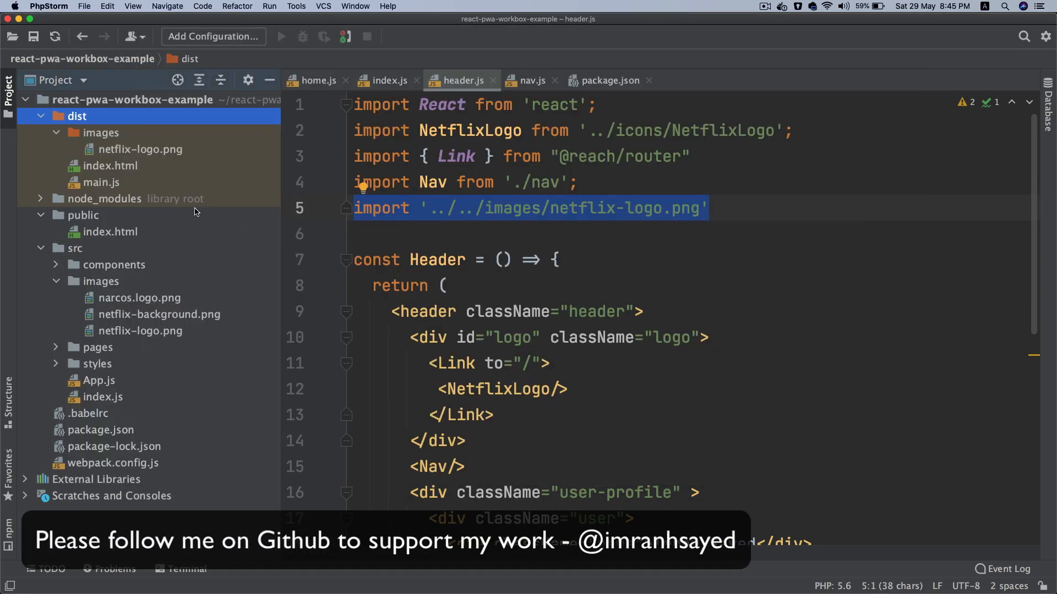
left_click(140, 149)
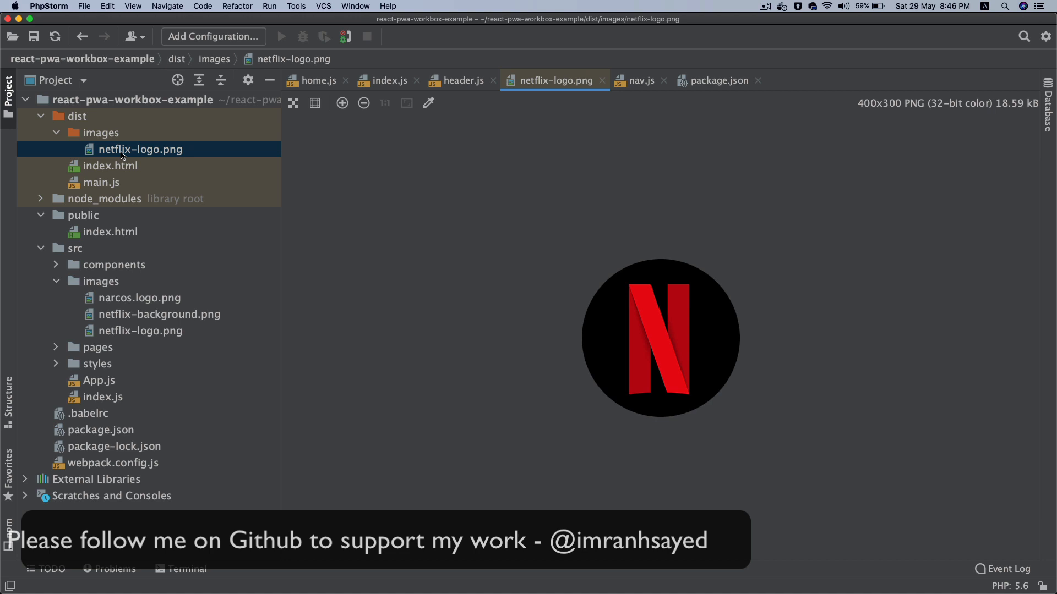
left_click(461, 80)
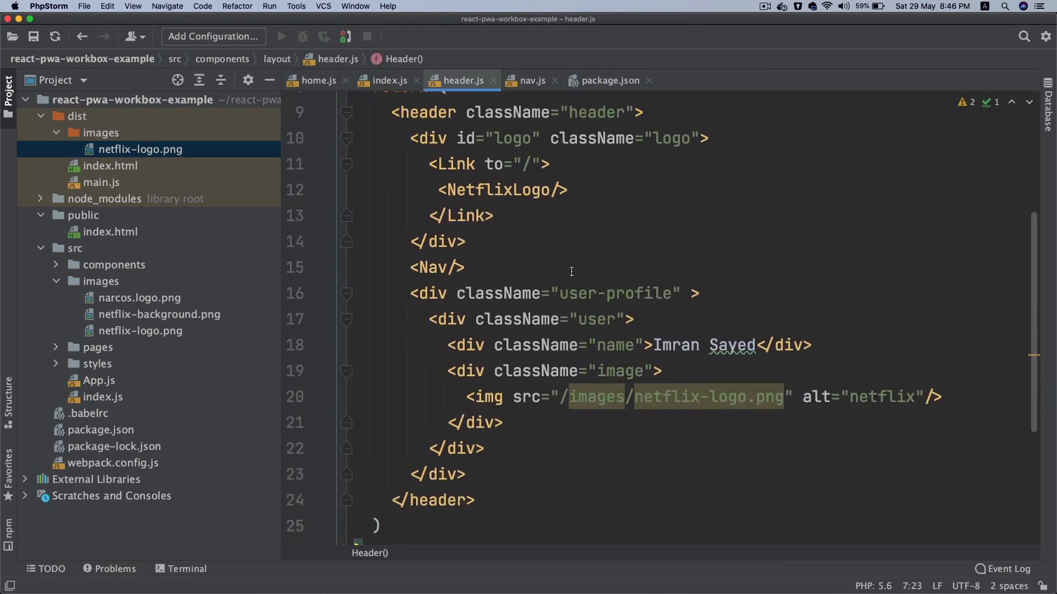
left_click(101, 134)
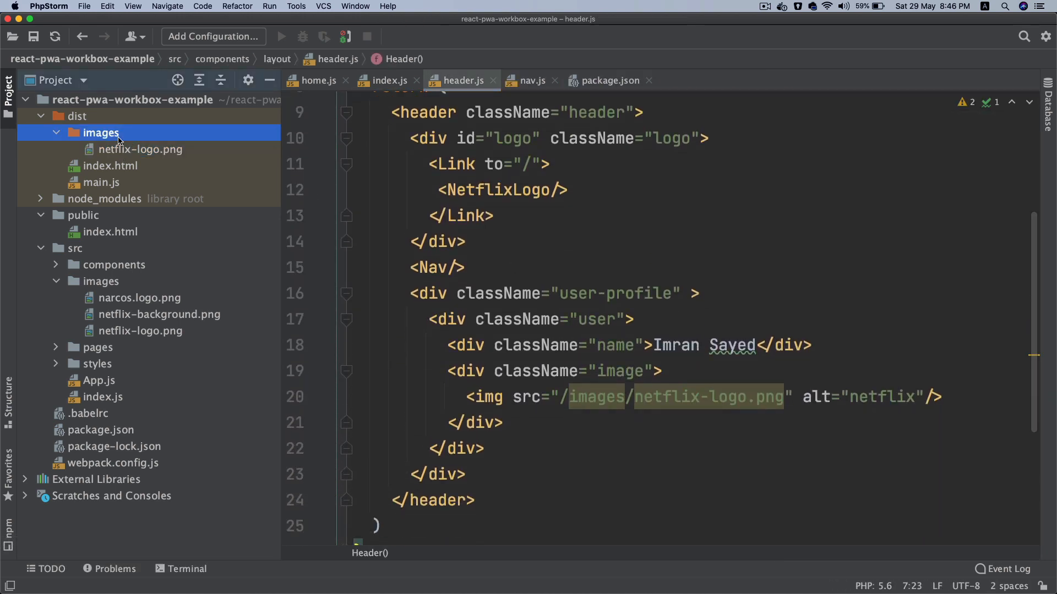
left_click(100, 133)
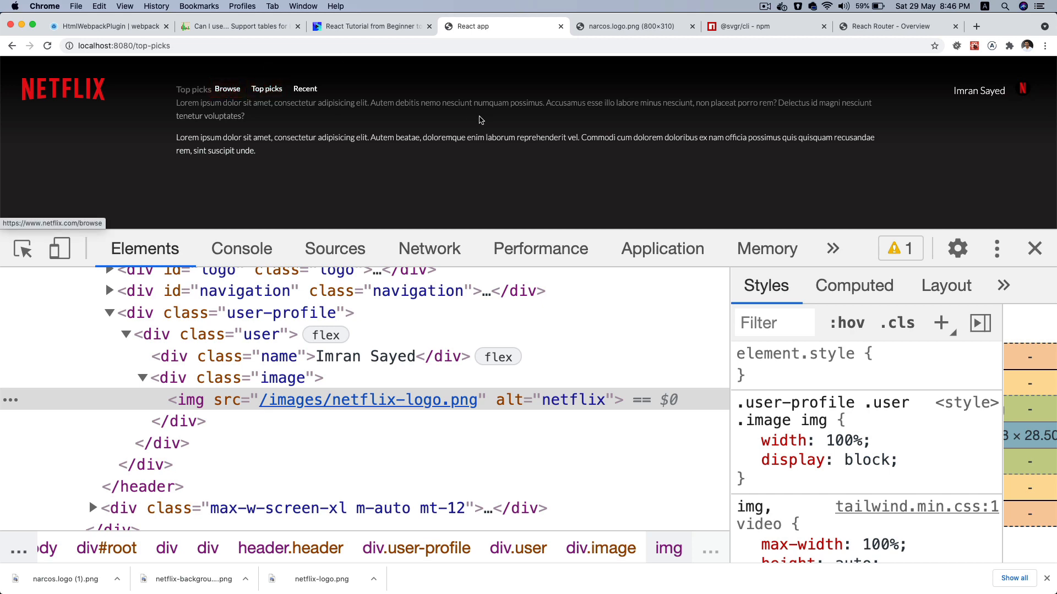
mouse_move(518, 163)
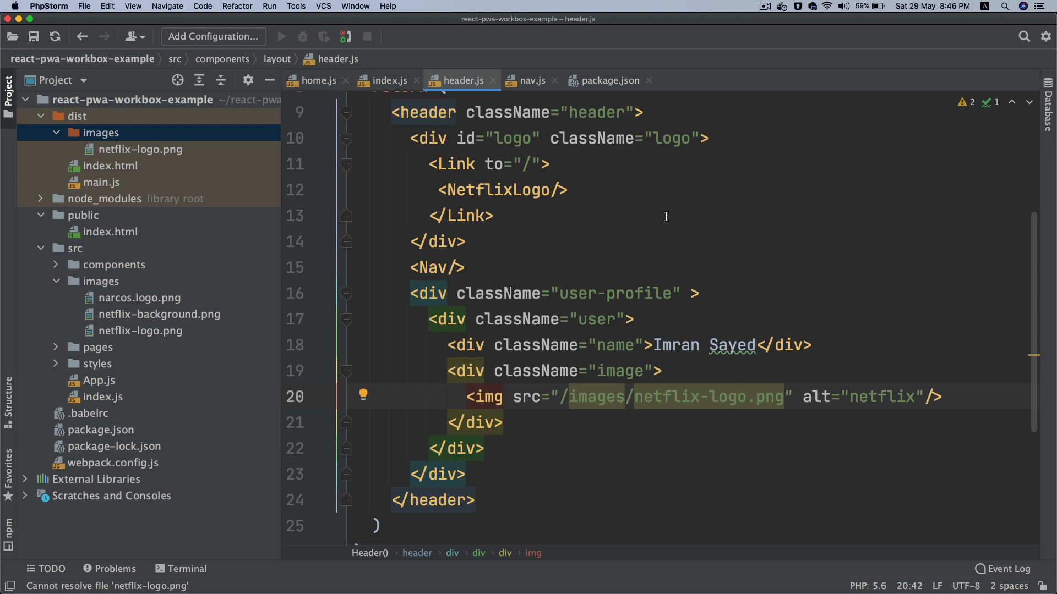
Close header.js and start a new JavaScript file hero.js in the layout folder.
left_click(385, 80)
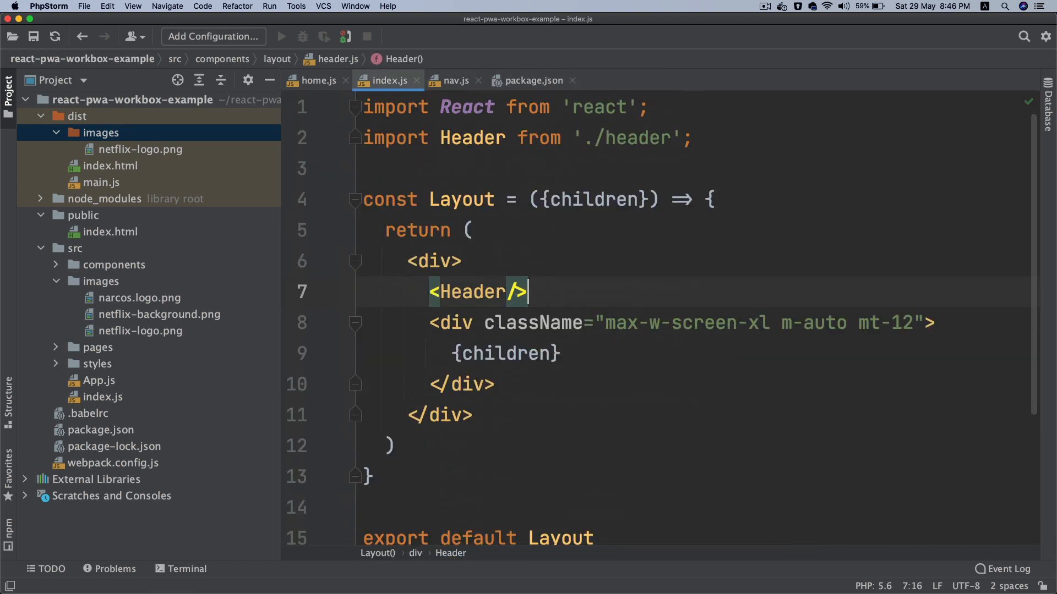
left_click(114, 265)
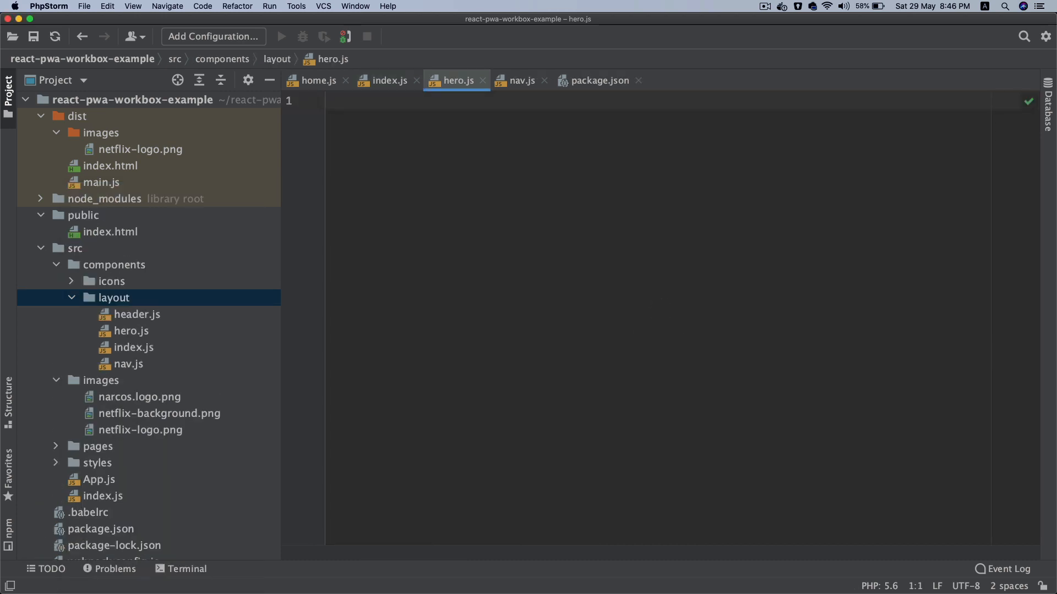
mouse_move(174, 350)
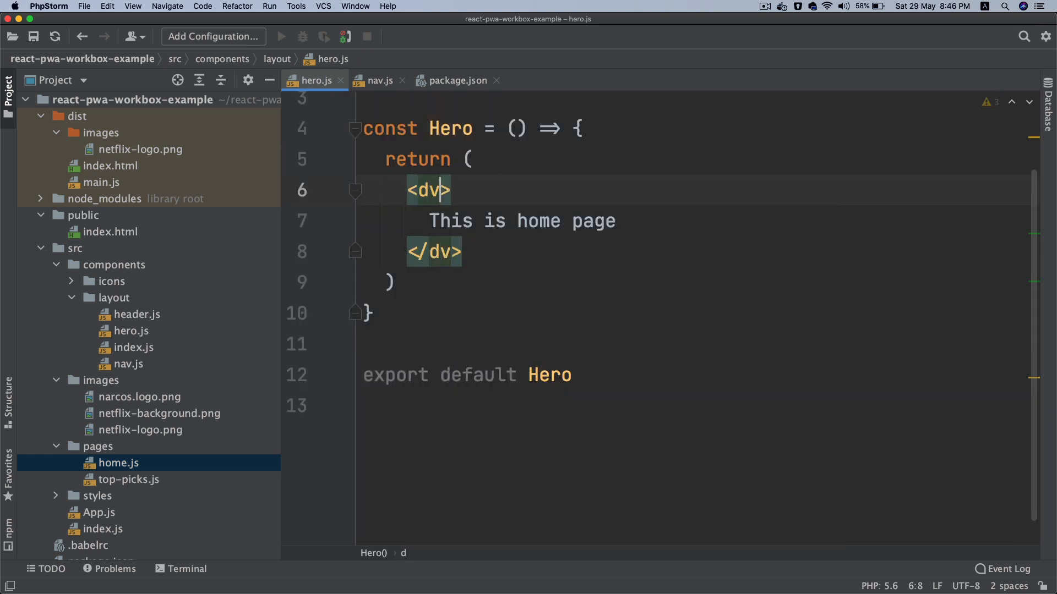
Write the Hero component importing React and NarcosLogo from '../../images/narcos.logo.png'.
type("i")
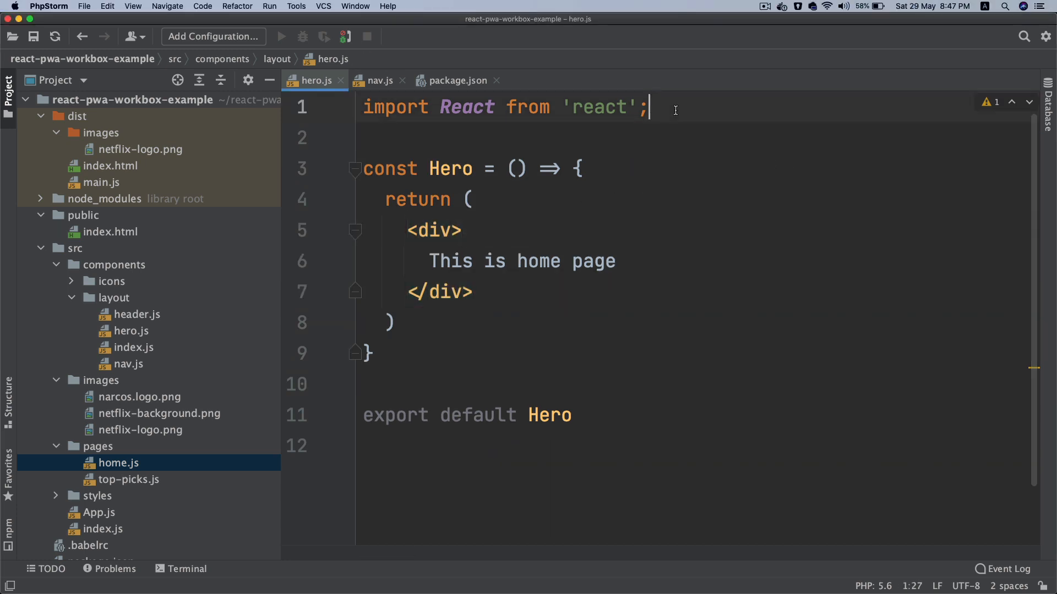
type("import")
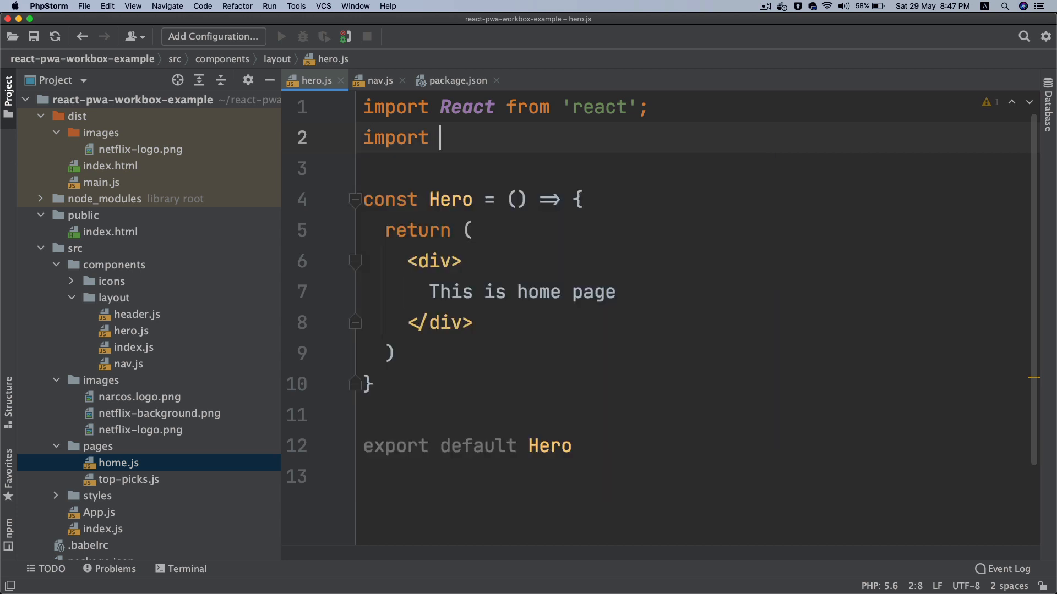
type("NarcosLogo from '")
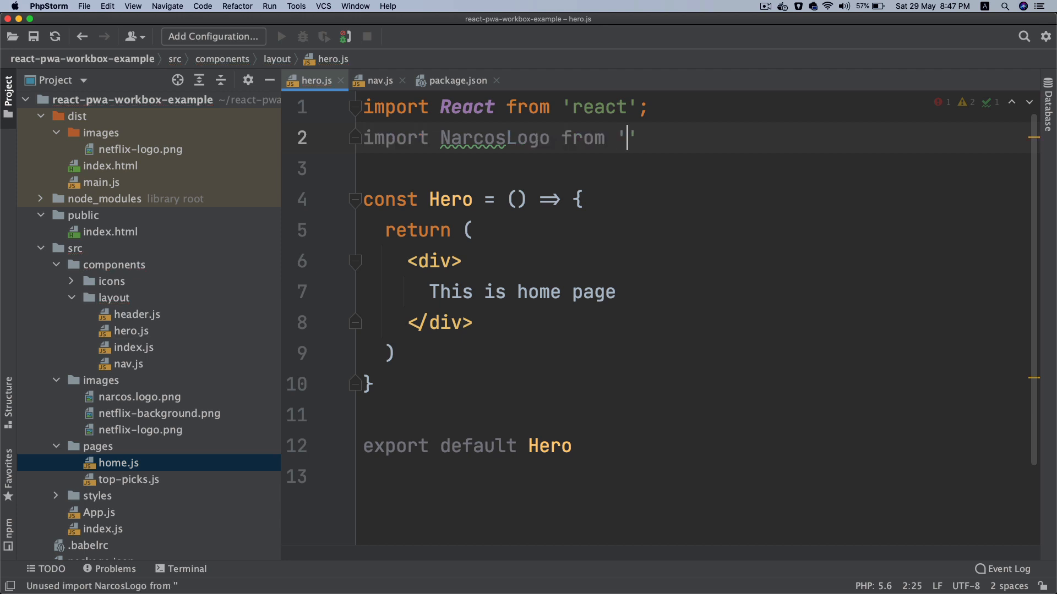
type("../..")
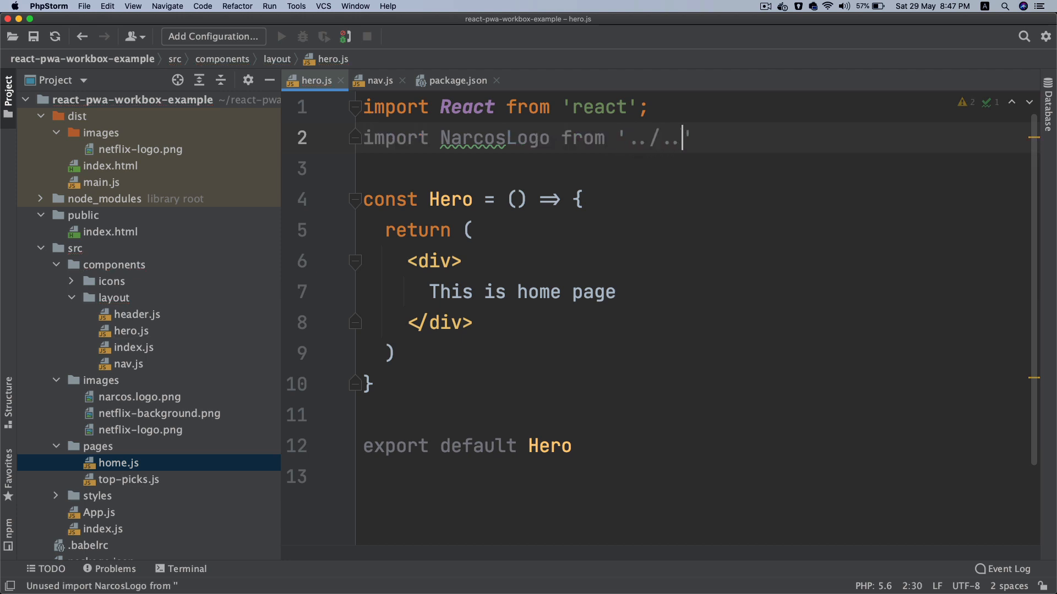
type("images/narcos.logo.png")
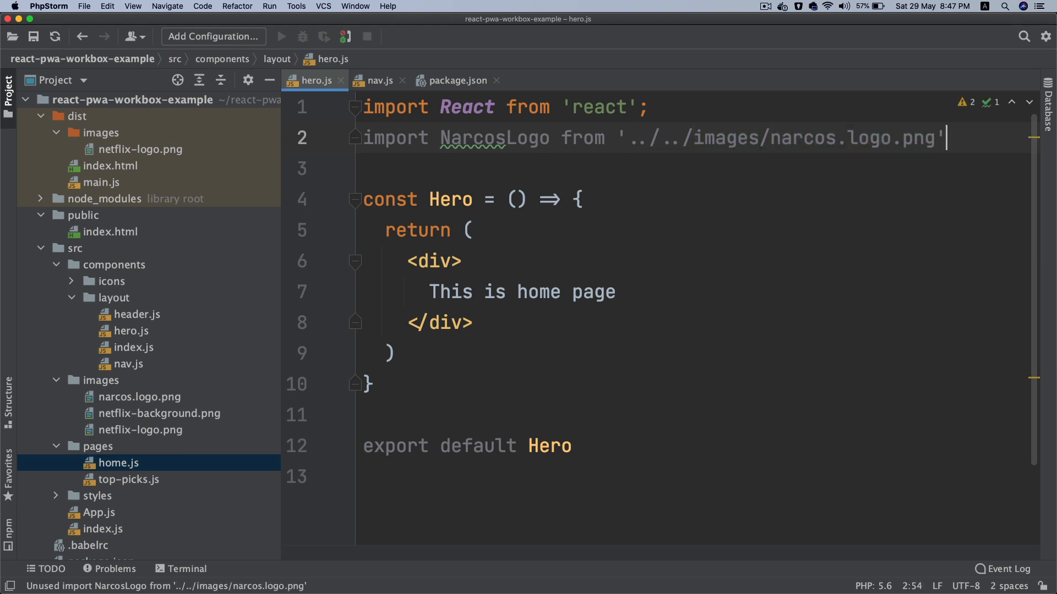
type(";")
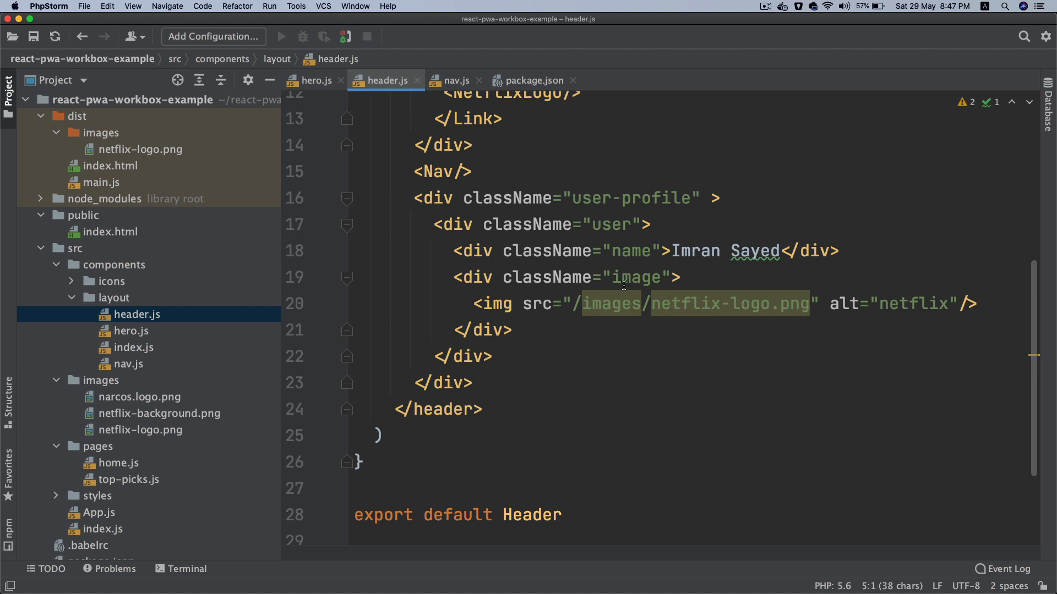
Return to hero.js to set the img src to {NarcosLogo}.
left_click(315, 80)
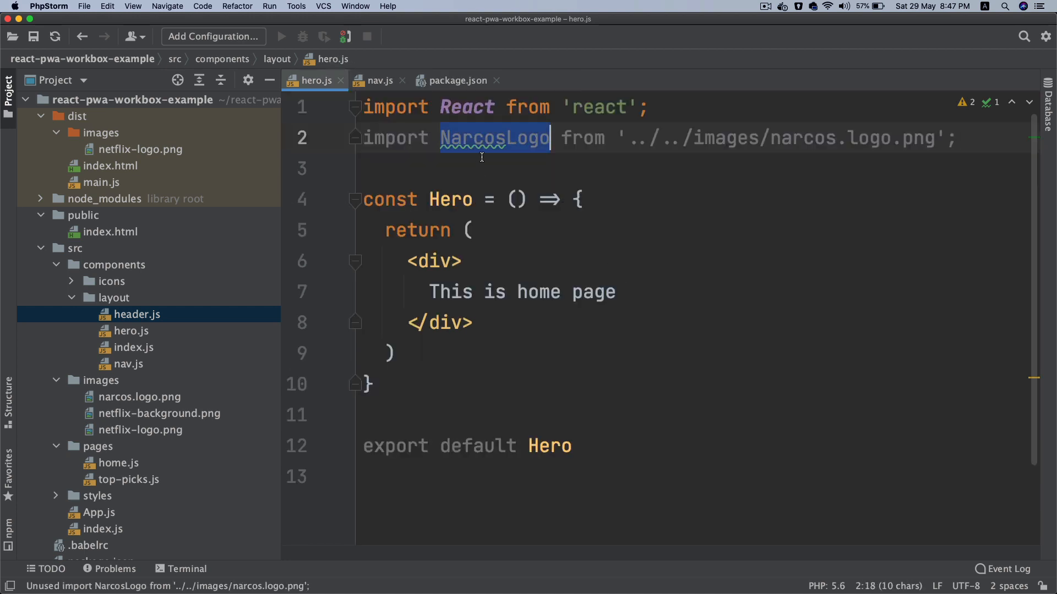
mouse_move(527, 255)
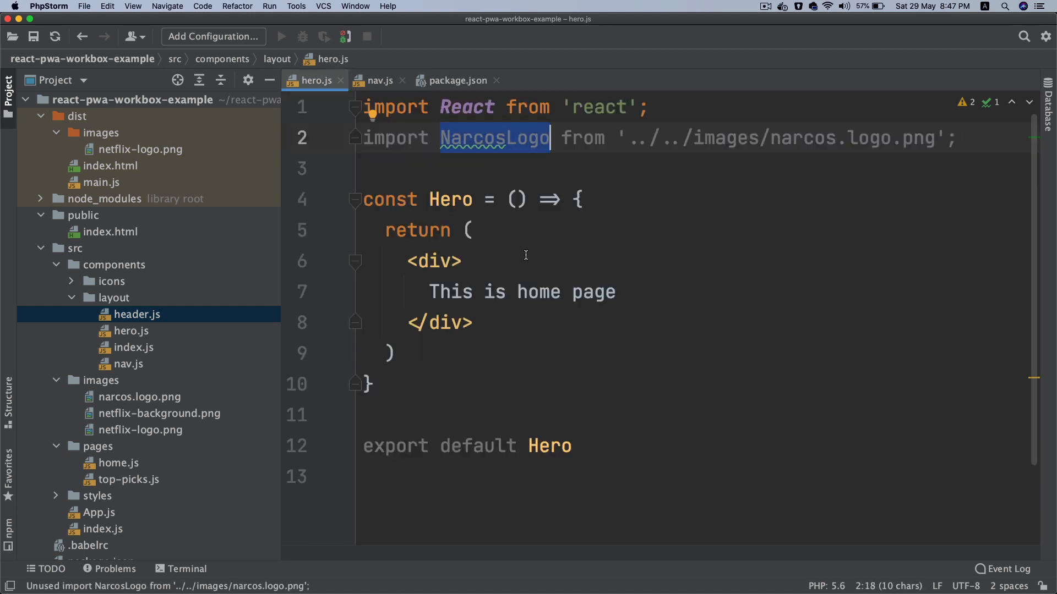
mouse_move(632, 291)
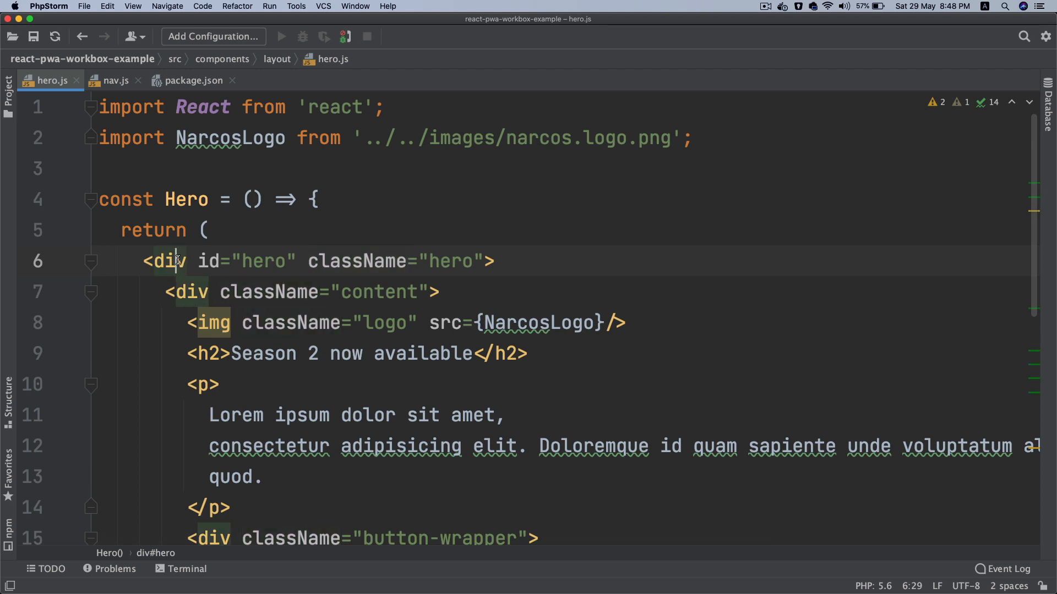
Give the logo img alt="logo" and review where NarcosLogo is used in the component.
double_click(449, 261)
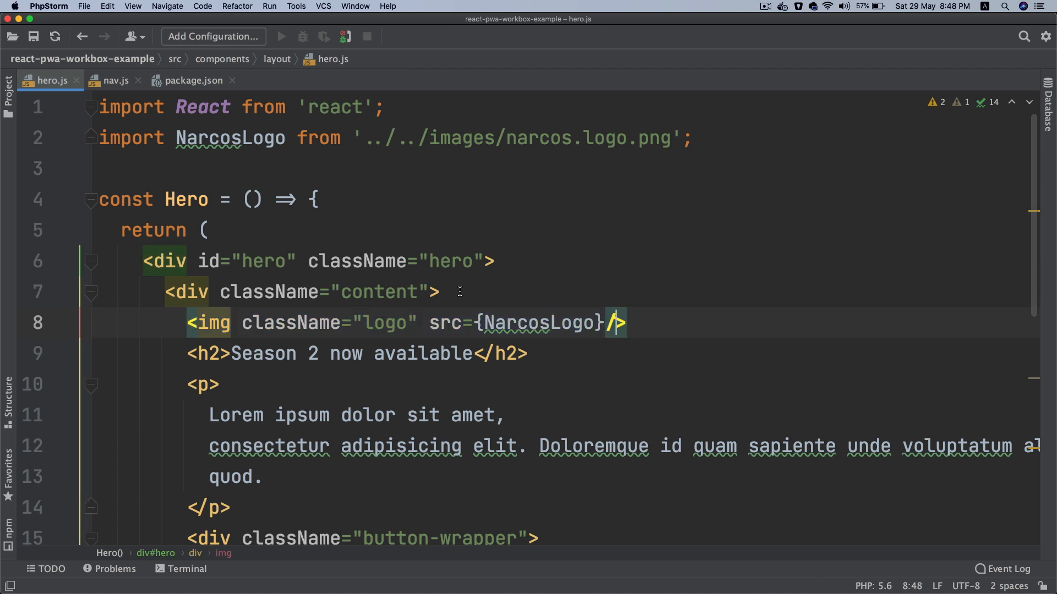
type("alt=\"logo\"")
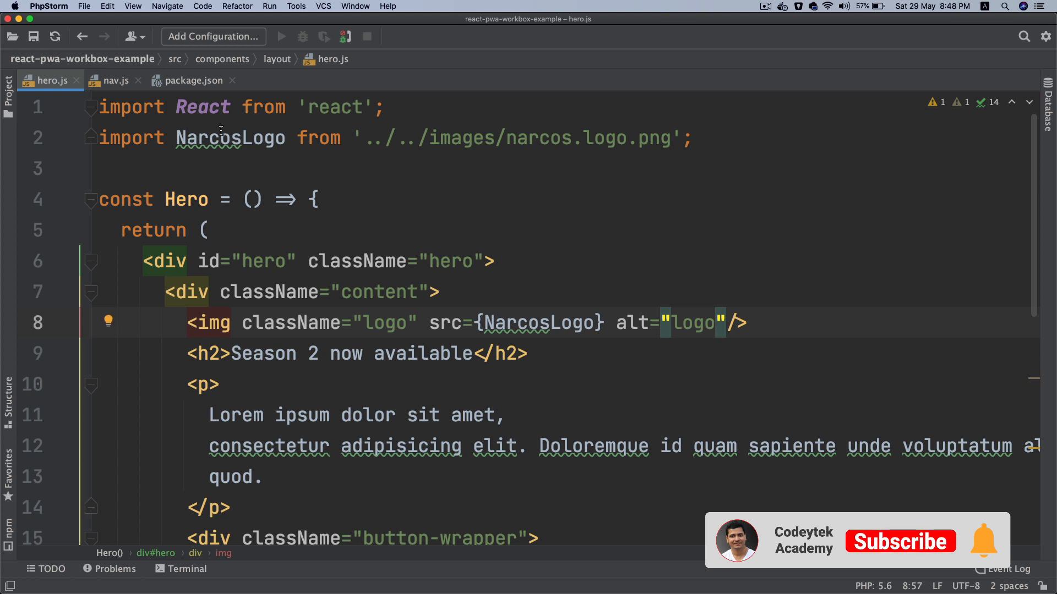
double_click(229, 138)
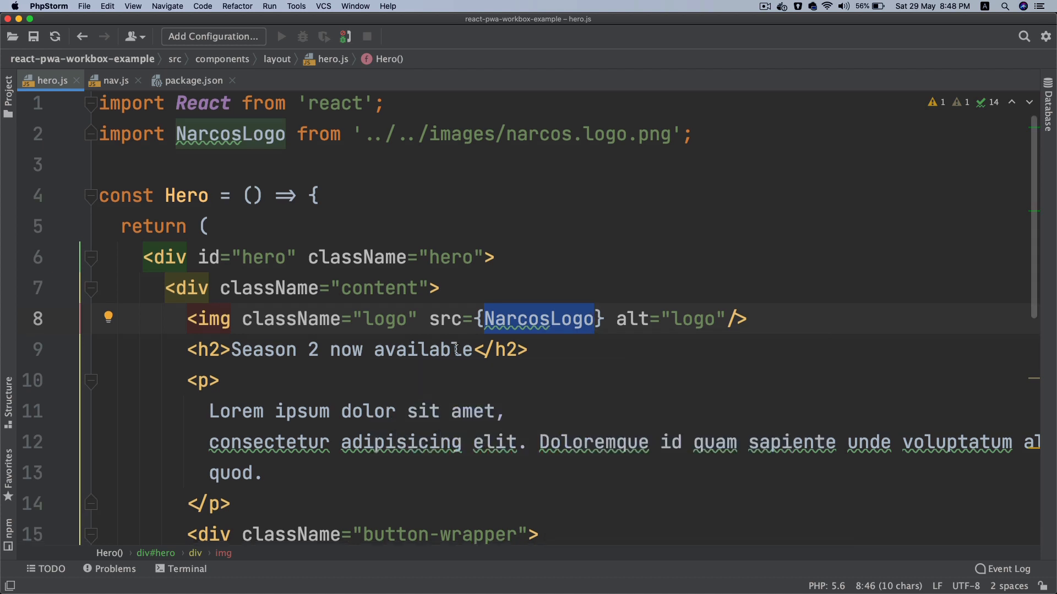
scroll("down", 3)
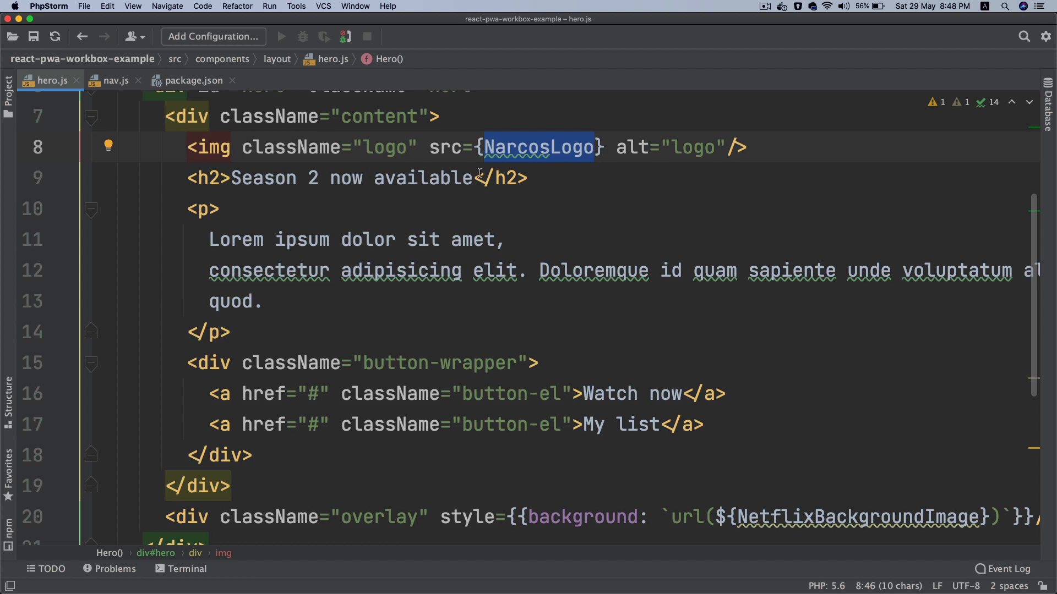
scroll("down", 3)
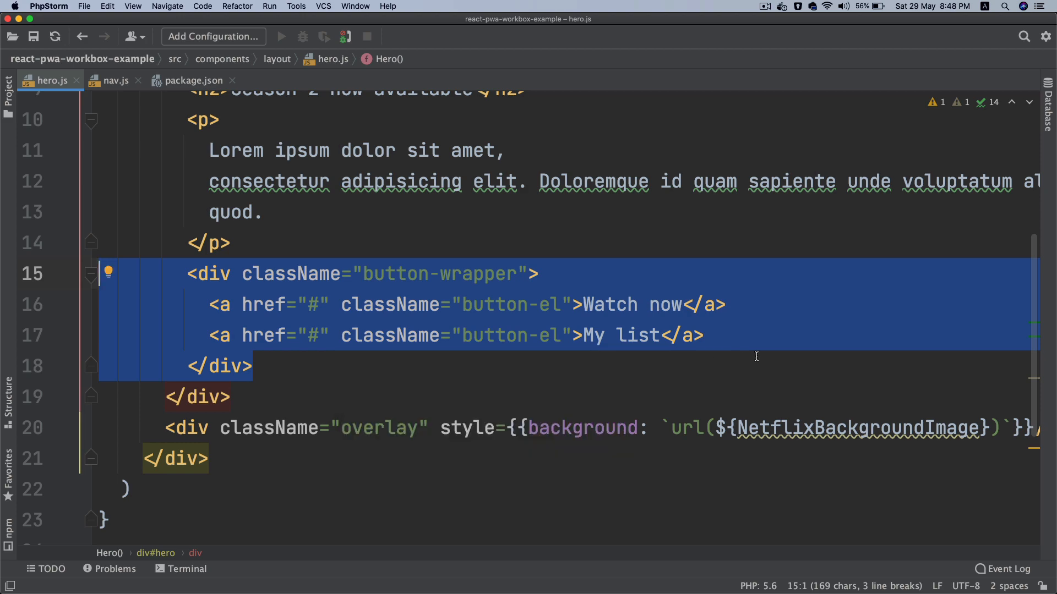
scroll("down", 3)
type("import NetflixBackgroundImage from '/")
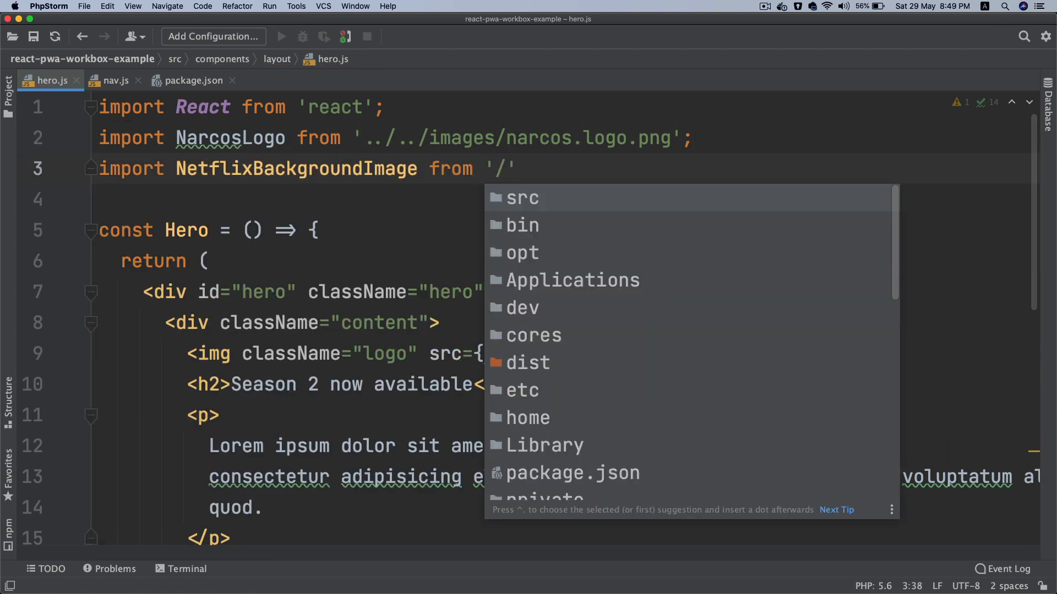
Import NetflixBackgroundImage from '../../images/netflix-background.png', then view nav.js.
type("../im")
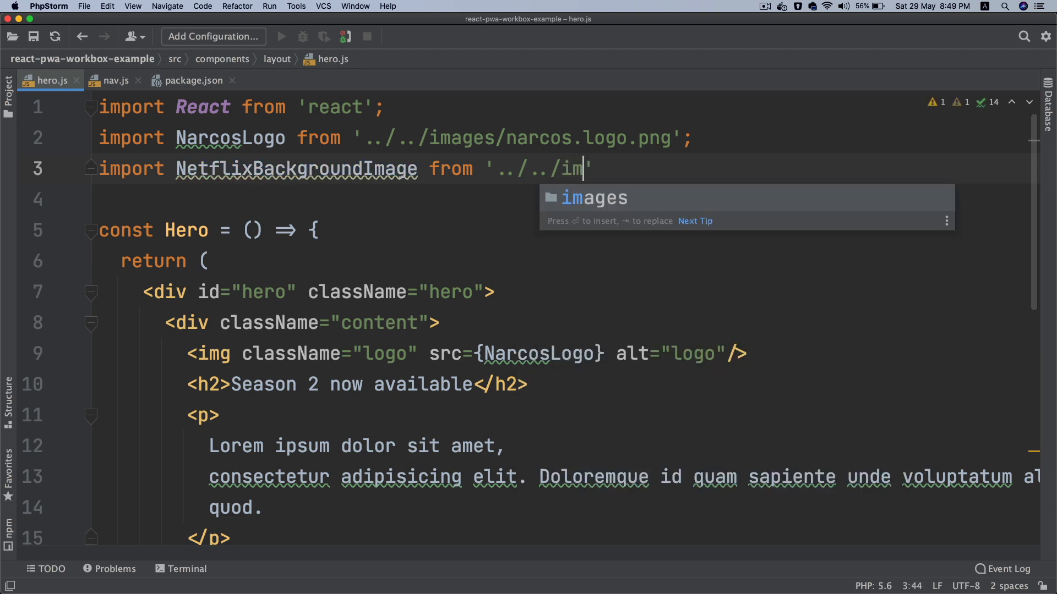
type("ages/netflix-background.png'")
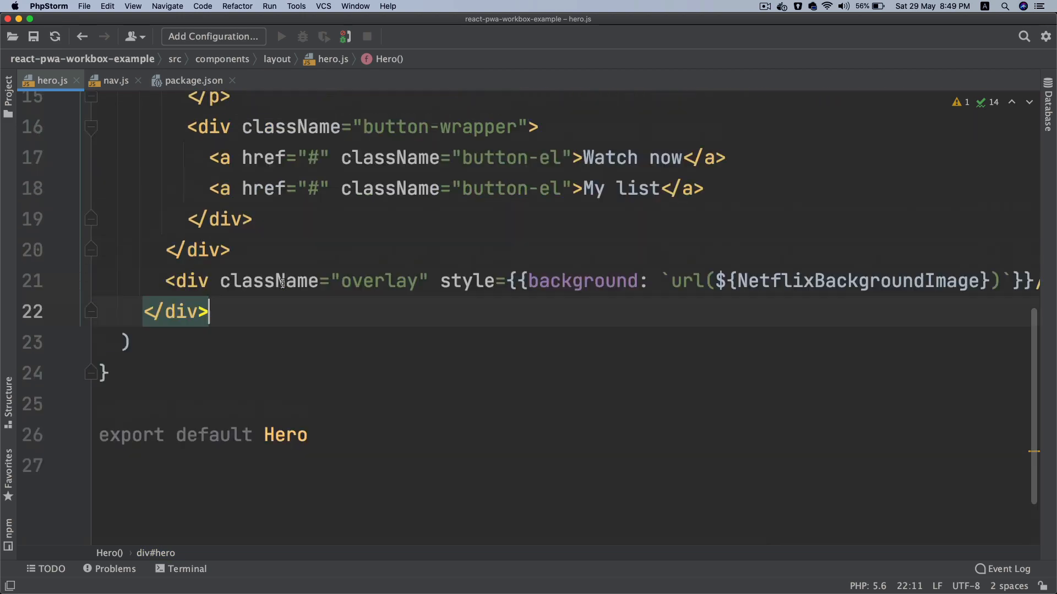
left_click(115, 80)
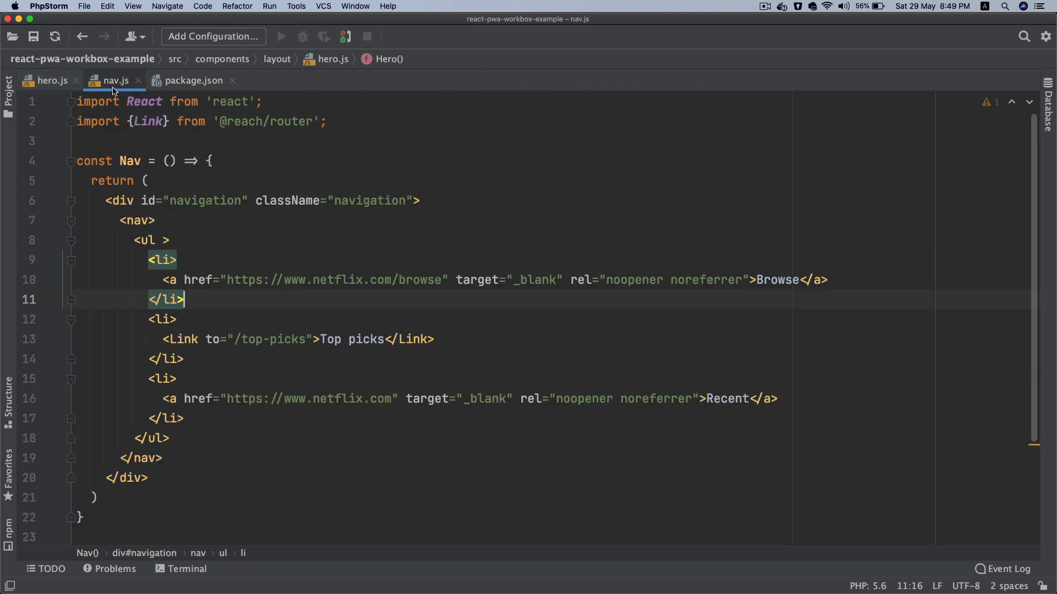
In layout/index.js render <Hero on a new line below <Header/>.
left_click(322, 81)
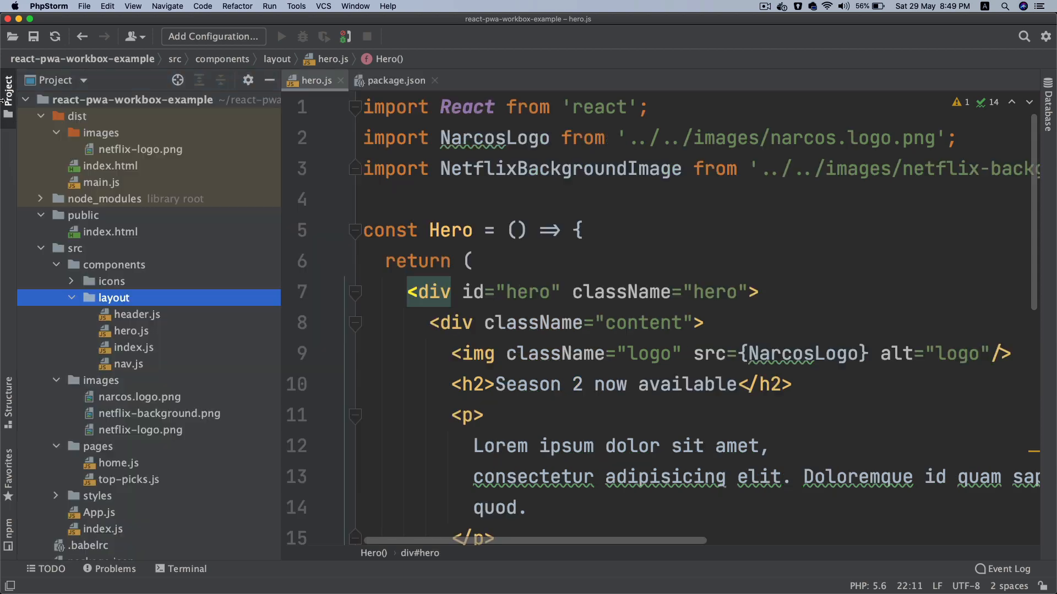
left_click(135, 314)
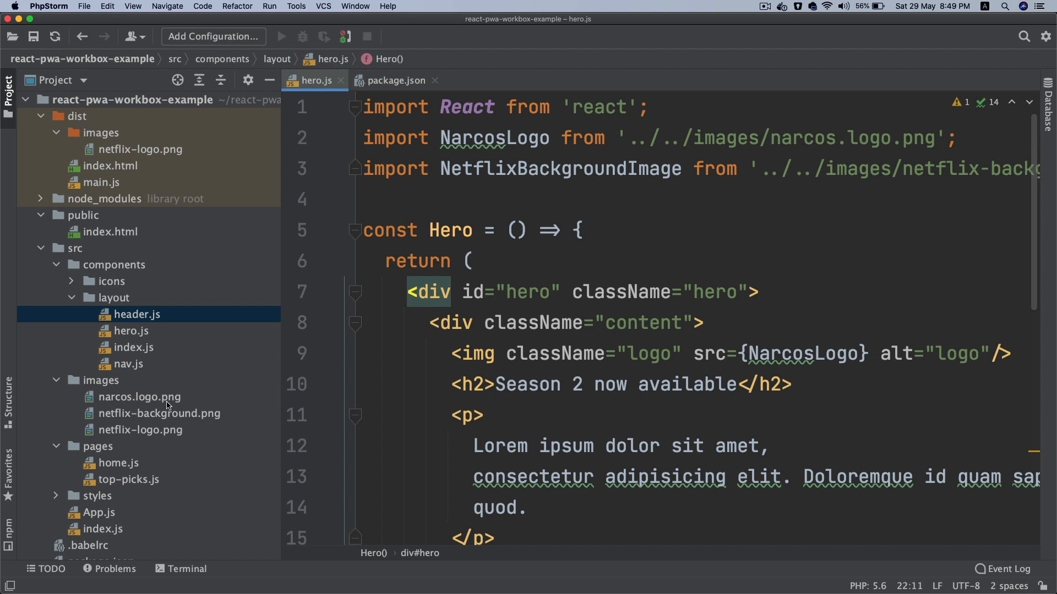
double_click(134, 346)
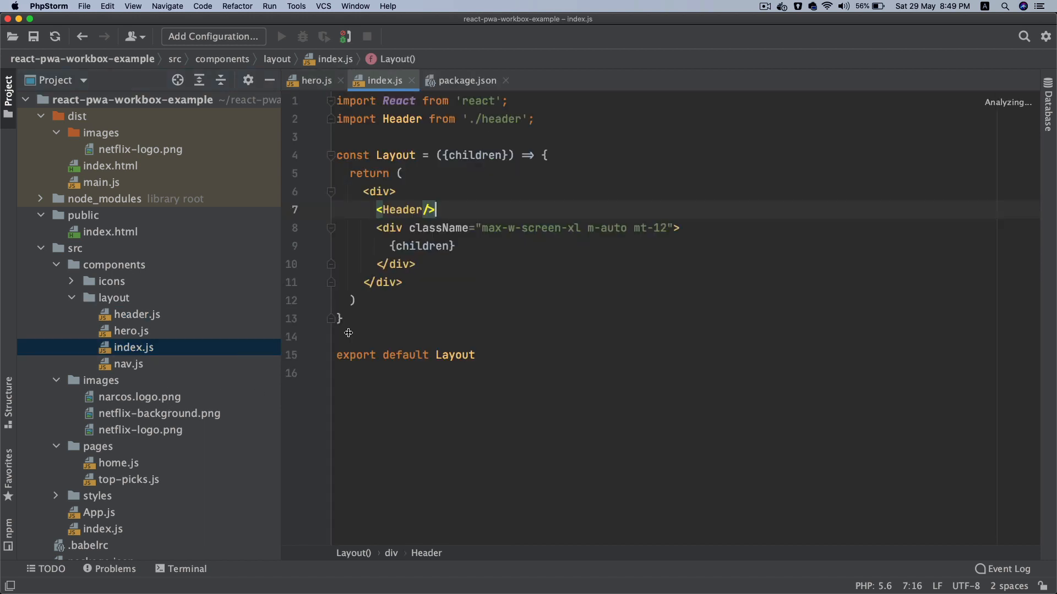
key("enter")
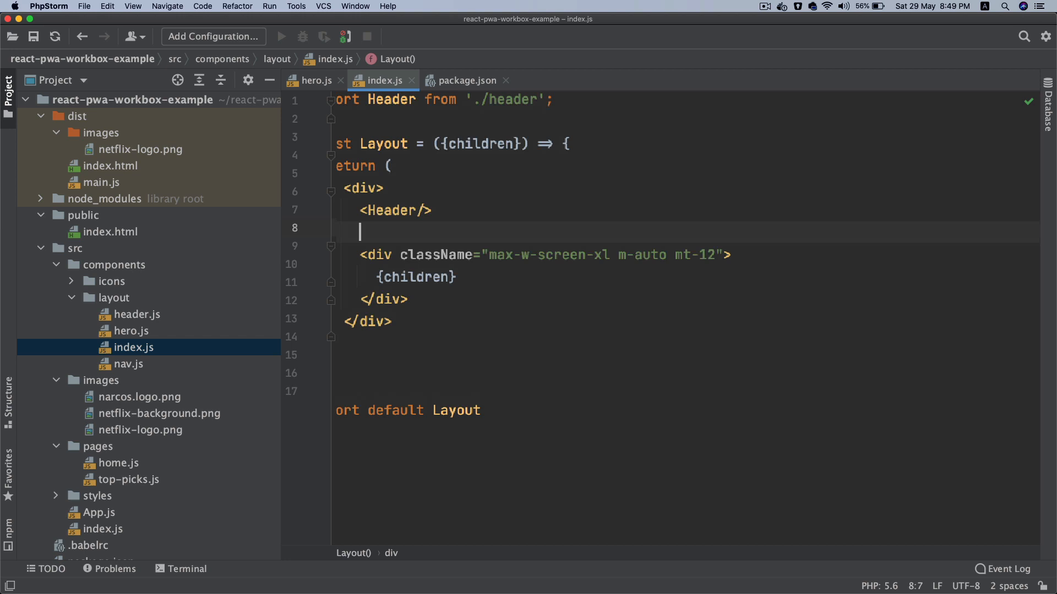
type("<")
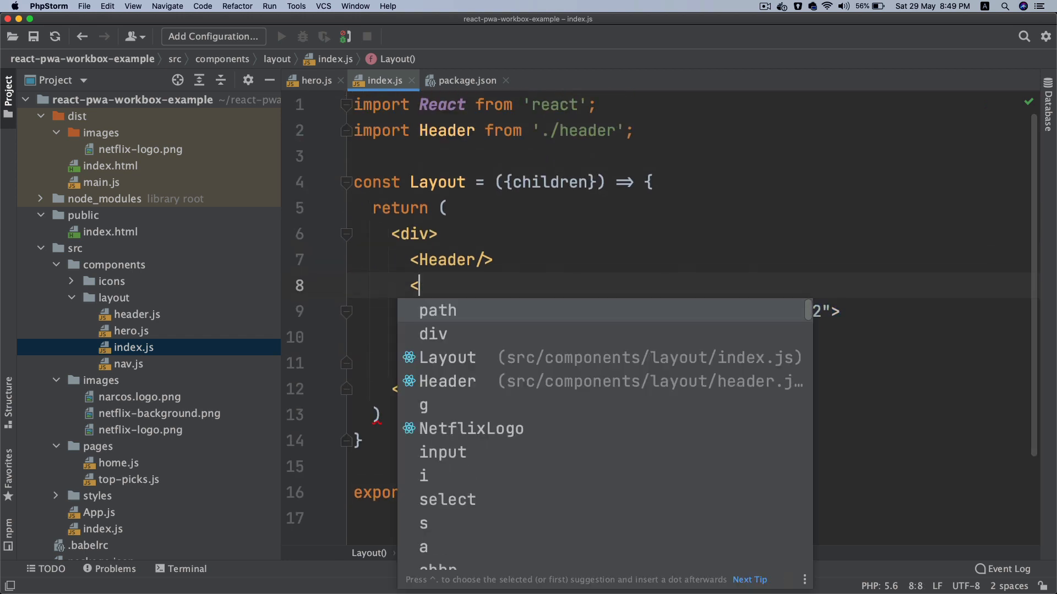
type("Hero")
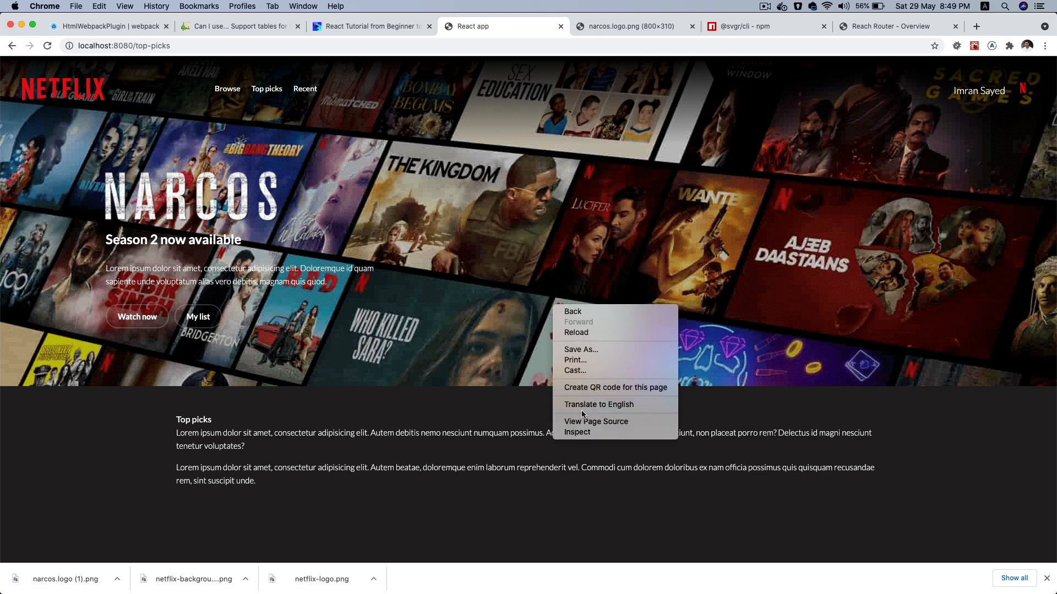
Inspect the hero page's elements and confirm netflix-background.png loads, closing its tab afterwards.
left_click(577, 431)
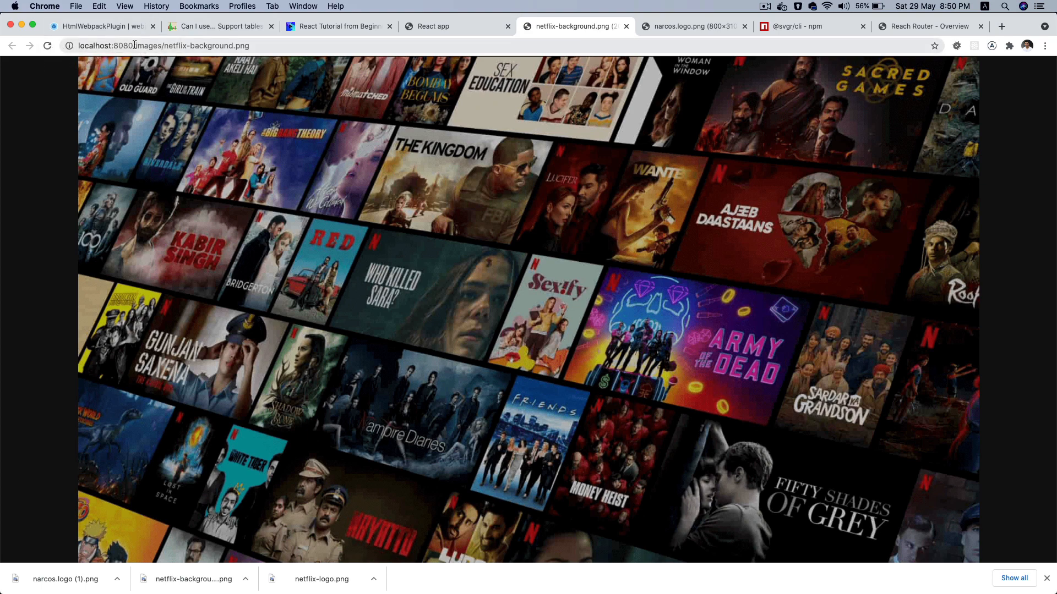
left_click(457, 26)
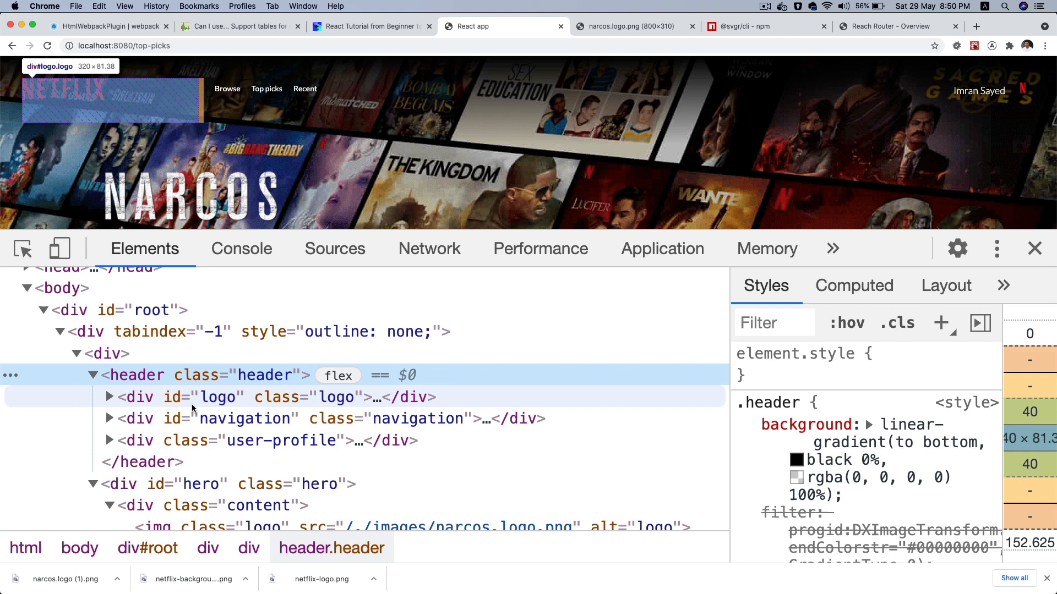
mouse_move(202, 440)
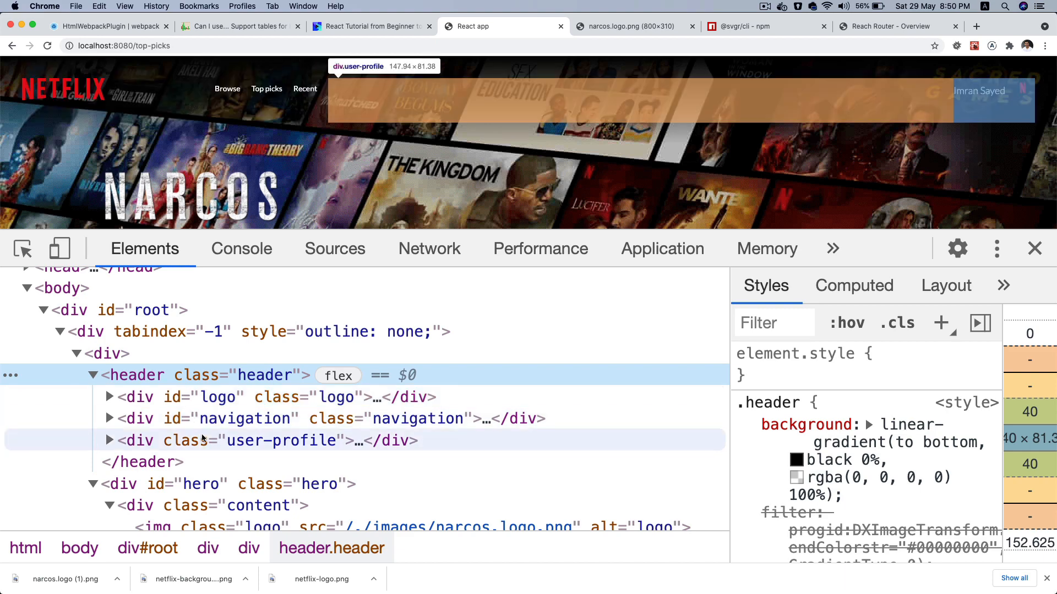
Close DevTools to reveal the full Netflix-style top picks page with the Narcos hero.
left_click(1033, 247)
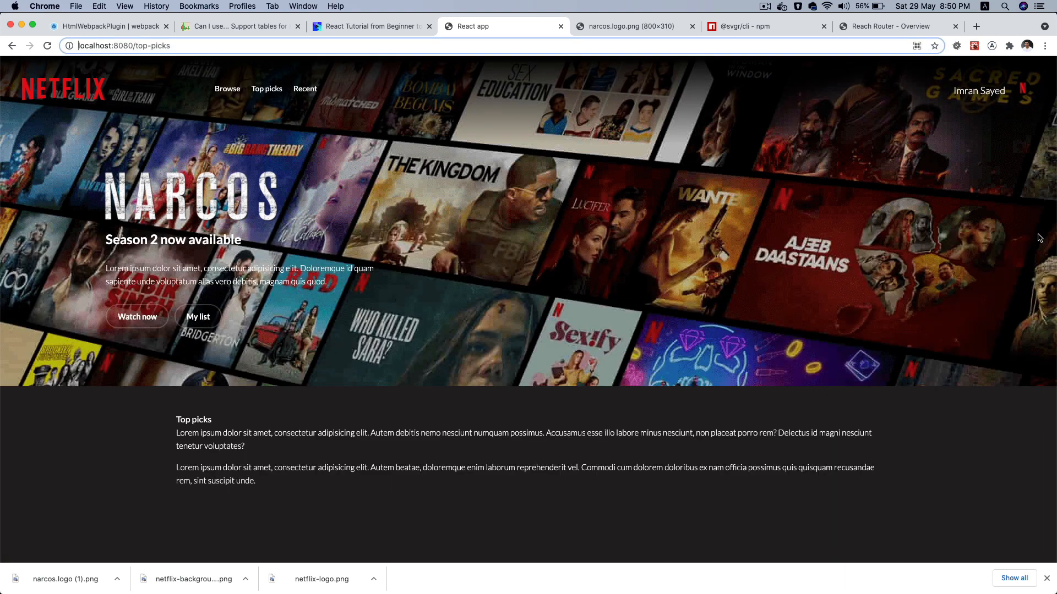
mouse_move(31, 210)
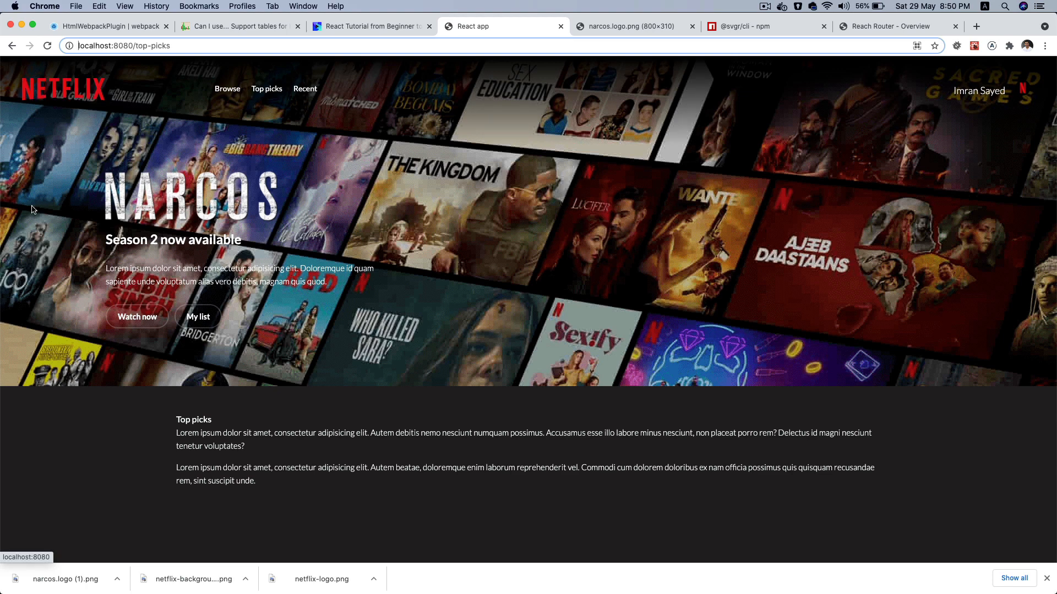